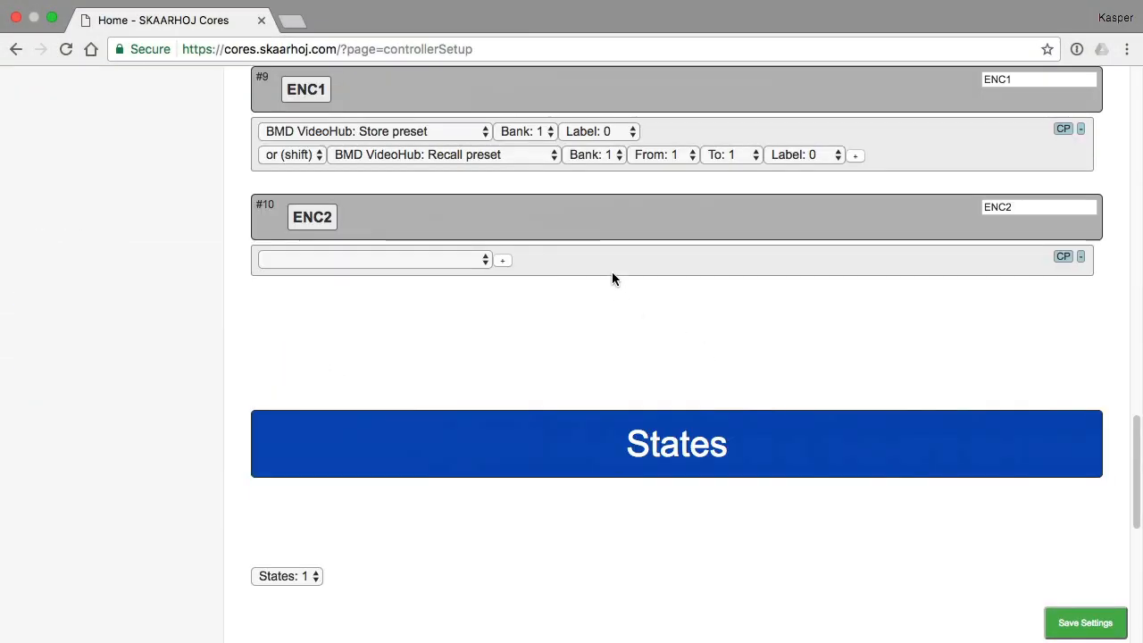
pyautogui.moveTo(510, 134)
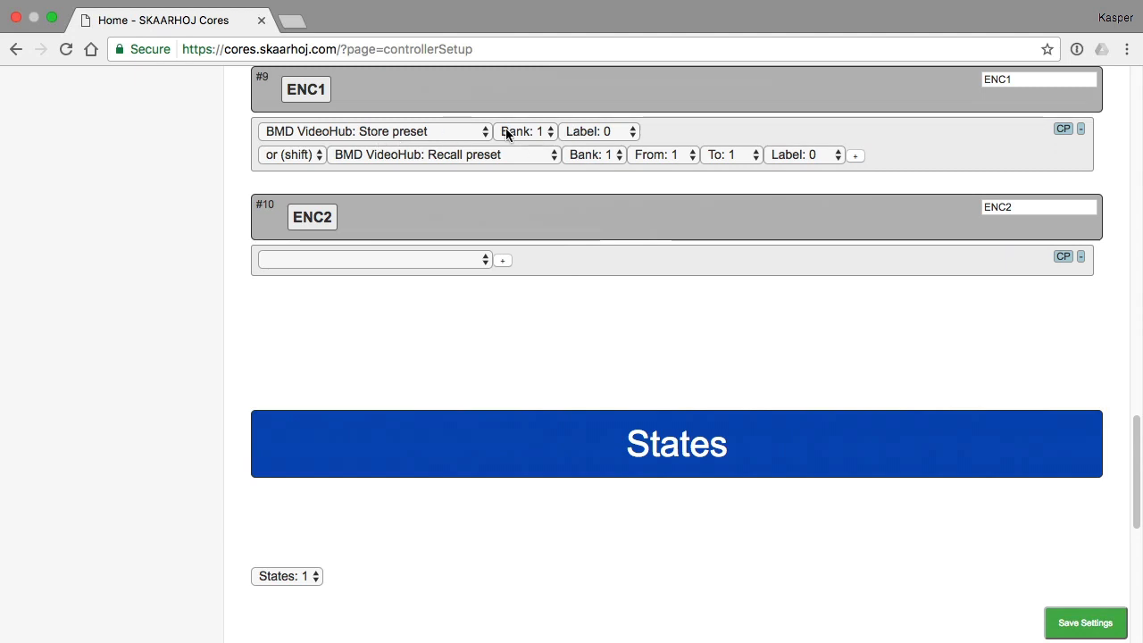
pyautogui.moveTo(493, 167)
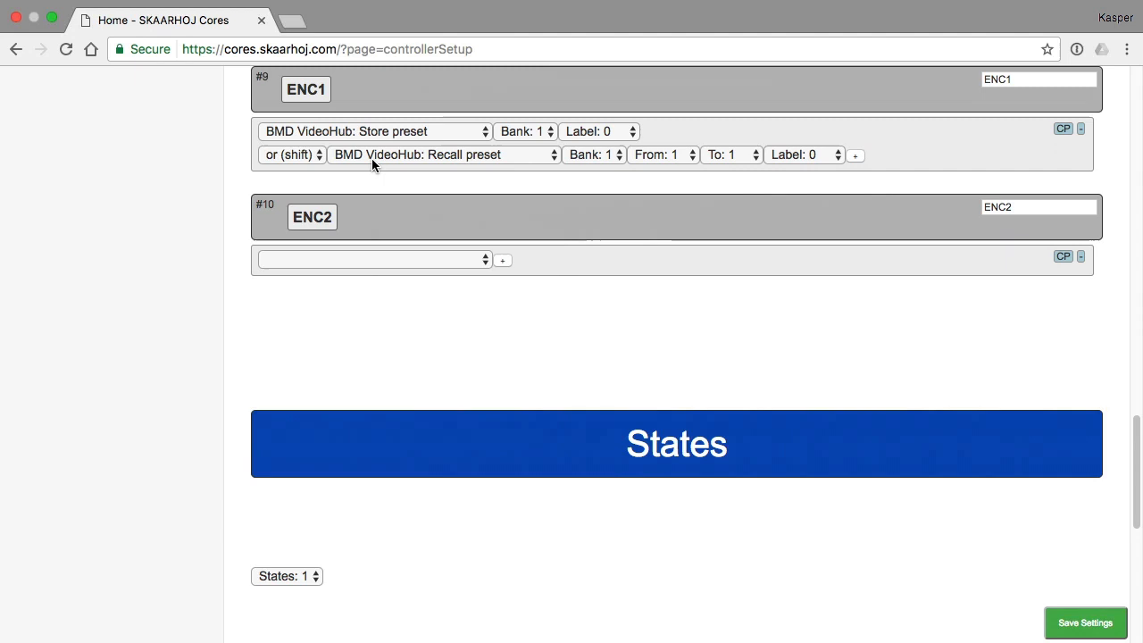
# Step: Replace button B's name with 'Save|Salvo', correcting a typo along the way
pyautogui.scroll(3)
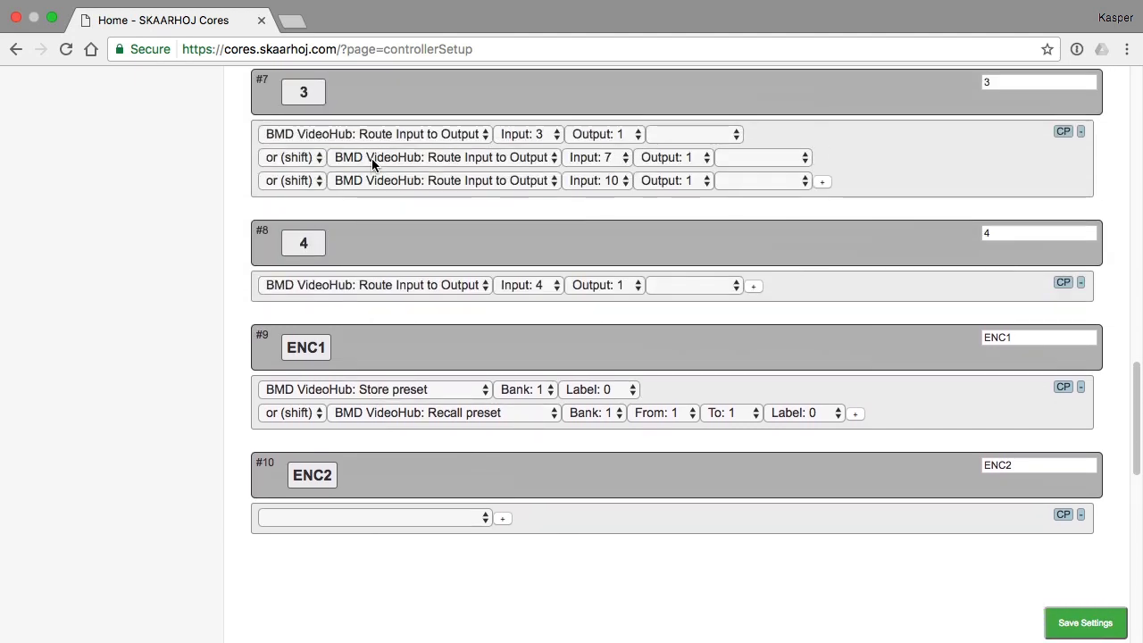
pyautogui.moveTo(362, 169)
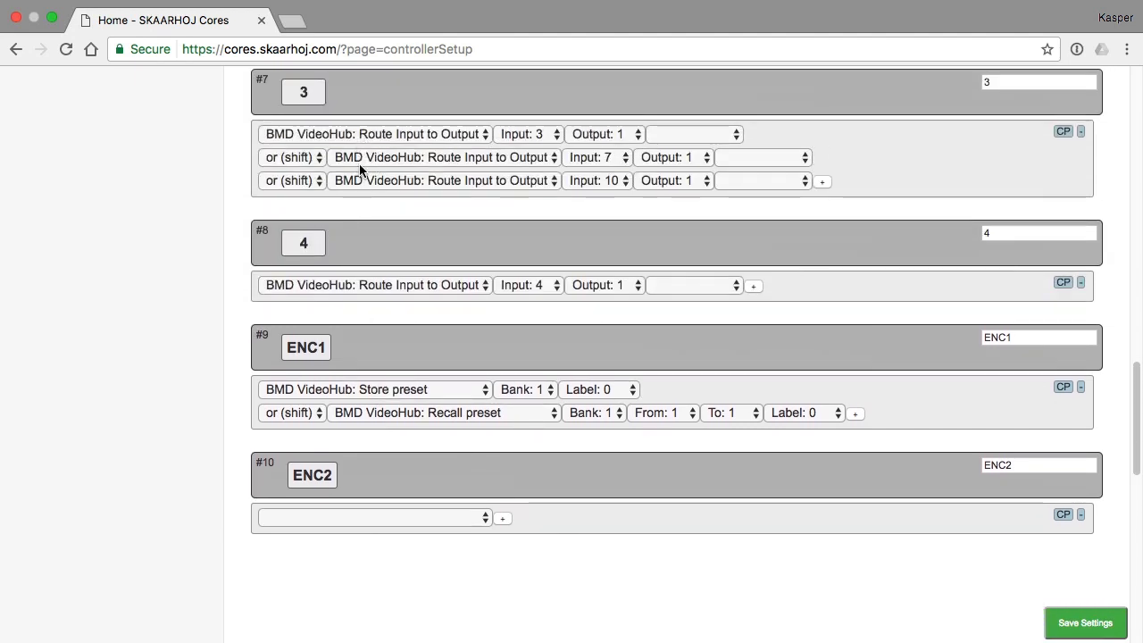
pyautogui.moveTo(308, 161)
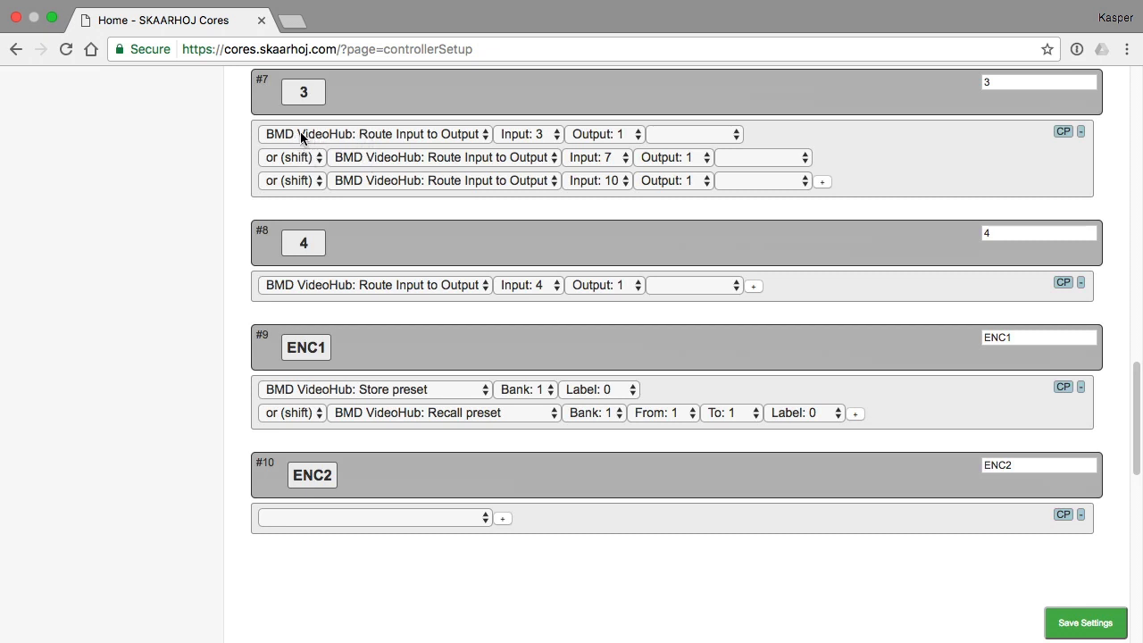
pyautogui.moveTo(347, 139)
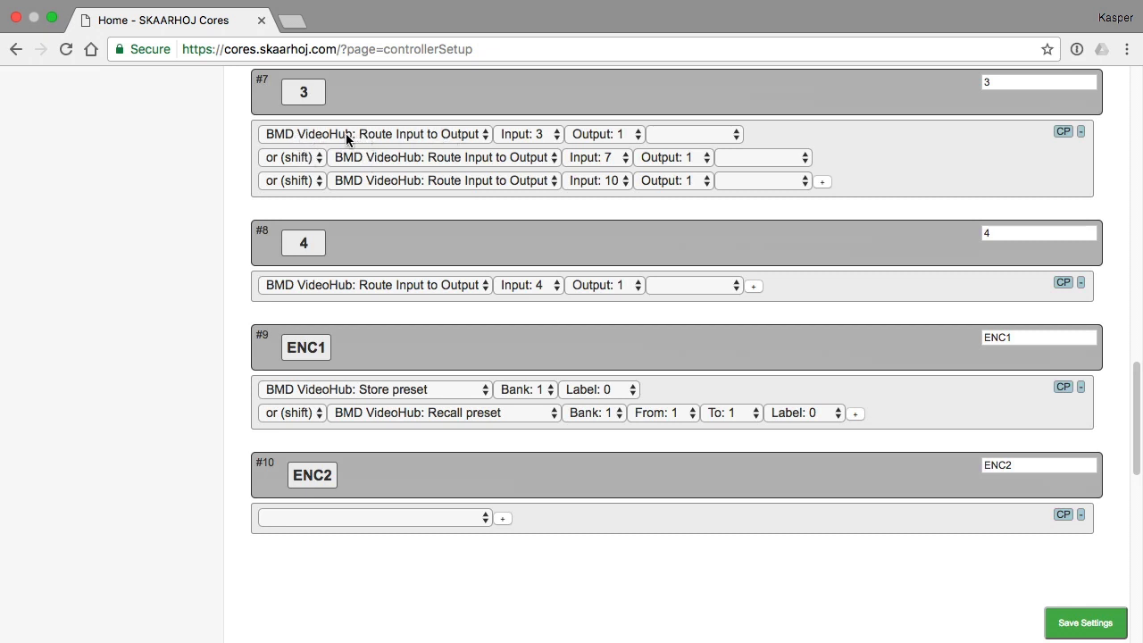
pyautogui.moveTo(351, 157)
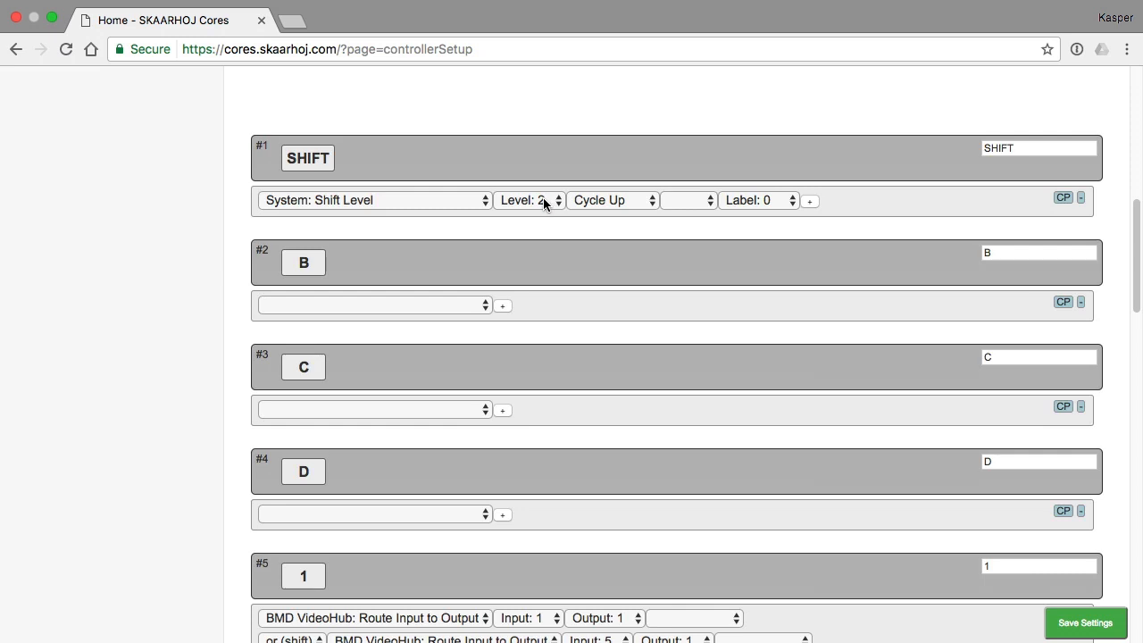
pyautogui.moveTo(570, 297)
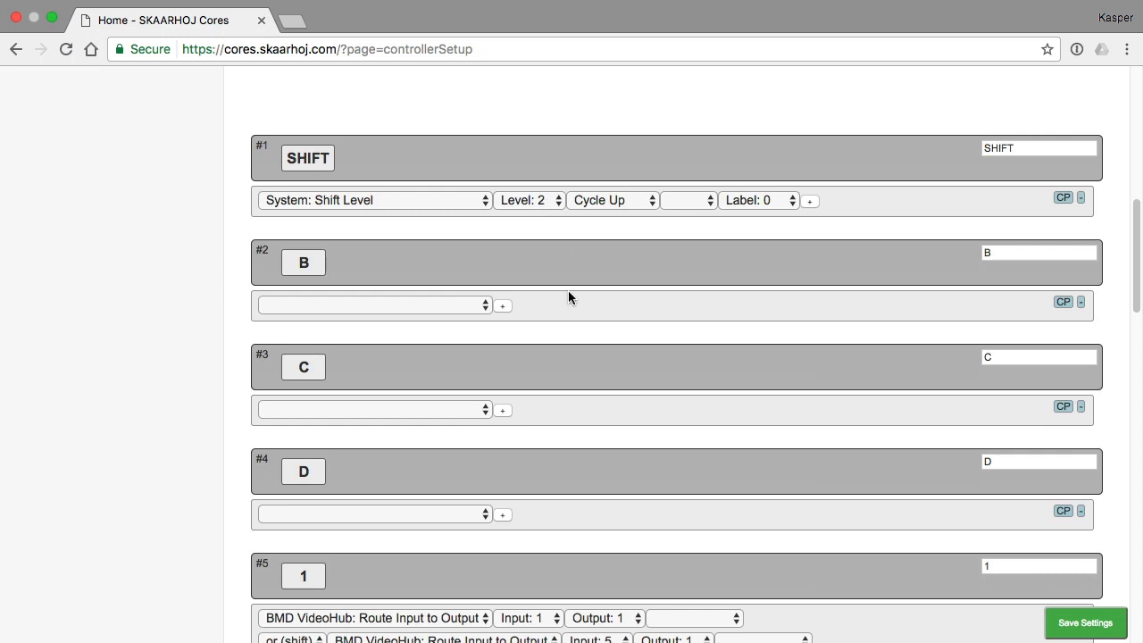
pyautogui.scroll(-3)
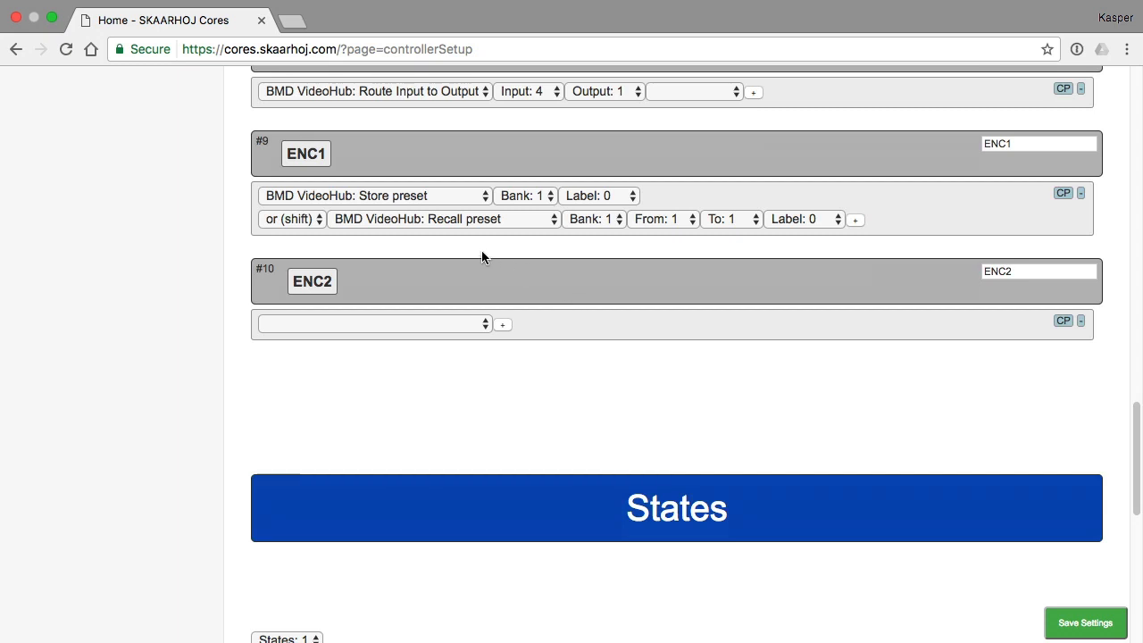
pyautogui.moveTo(256, 201)
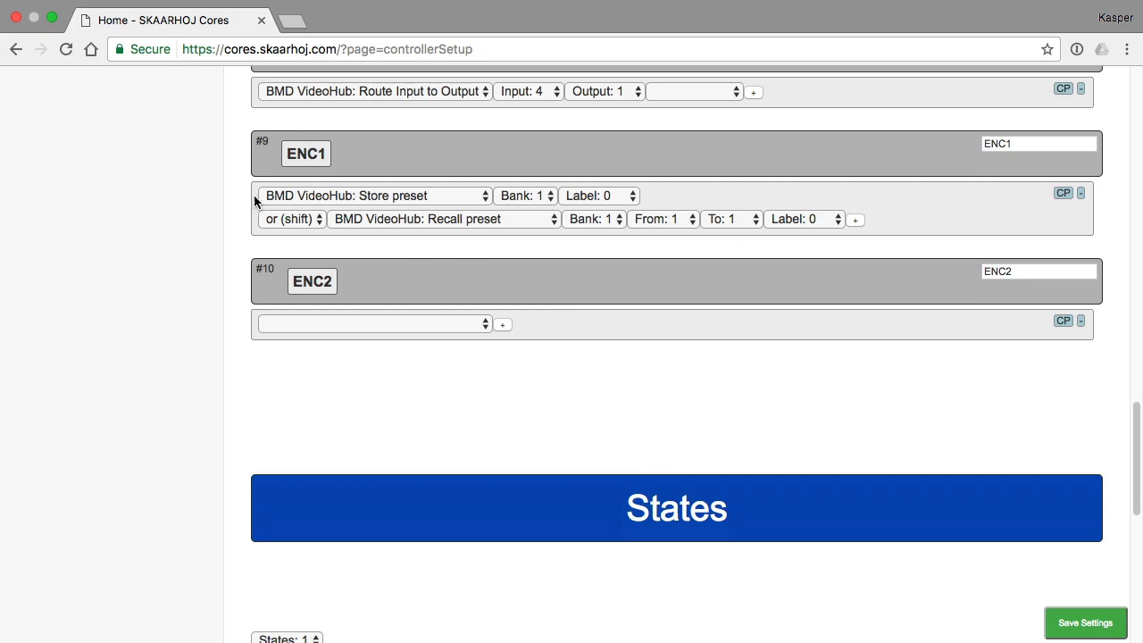
pyautogui.moveTo(437, 202)
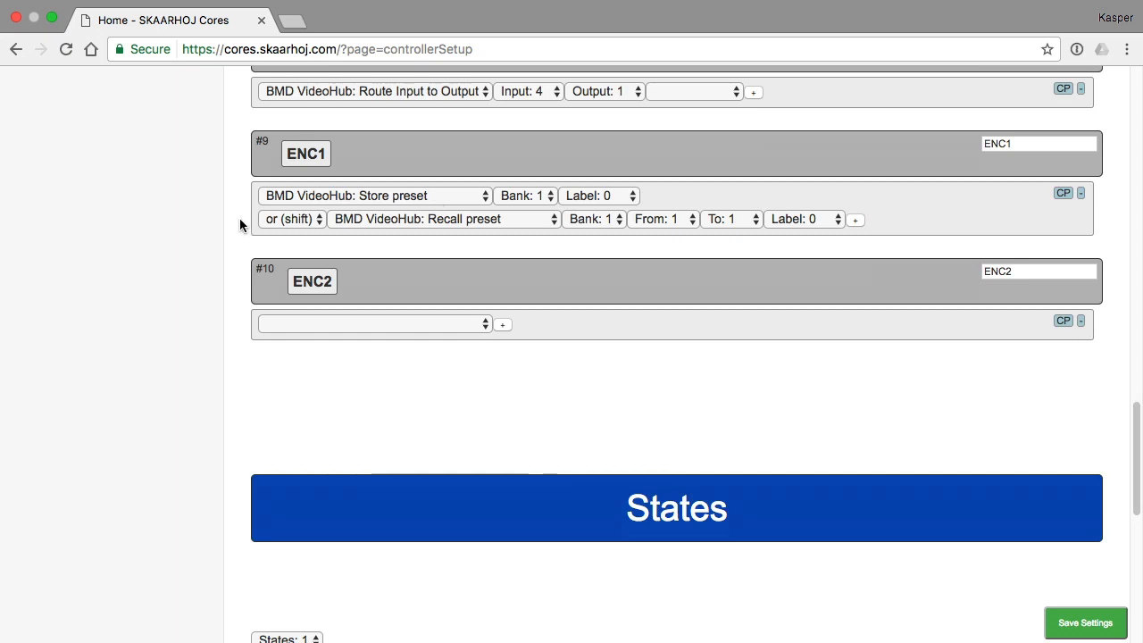
pyautogui.moveTo(484, 225)
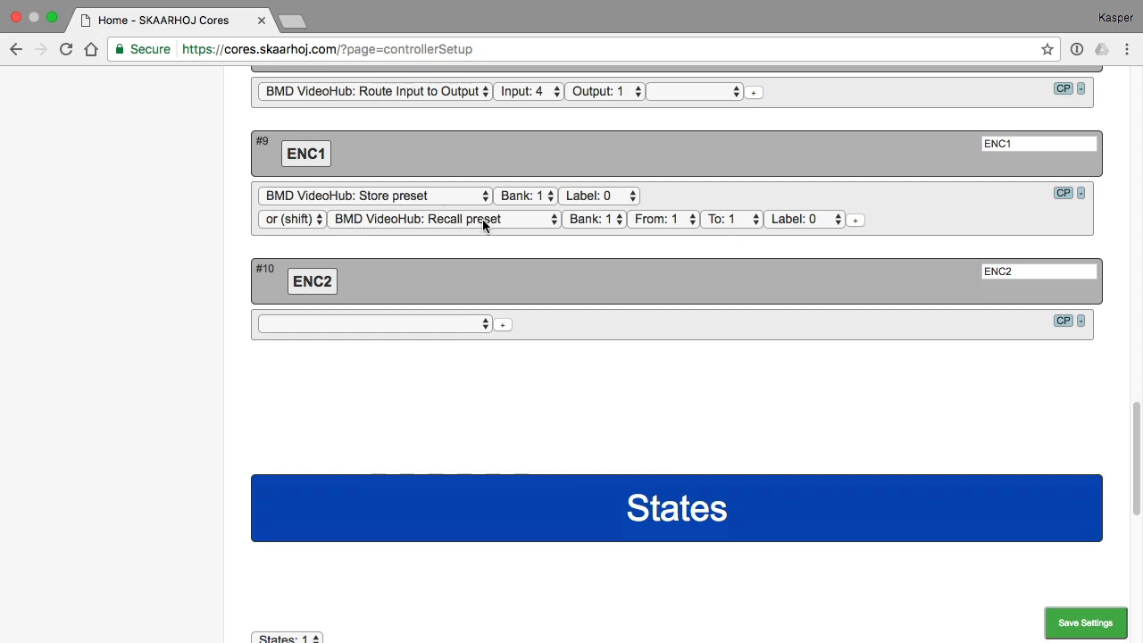
pyautogui.moveTo(272, 249)
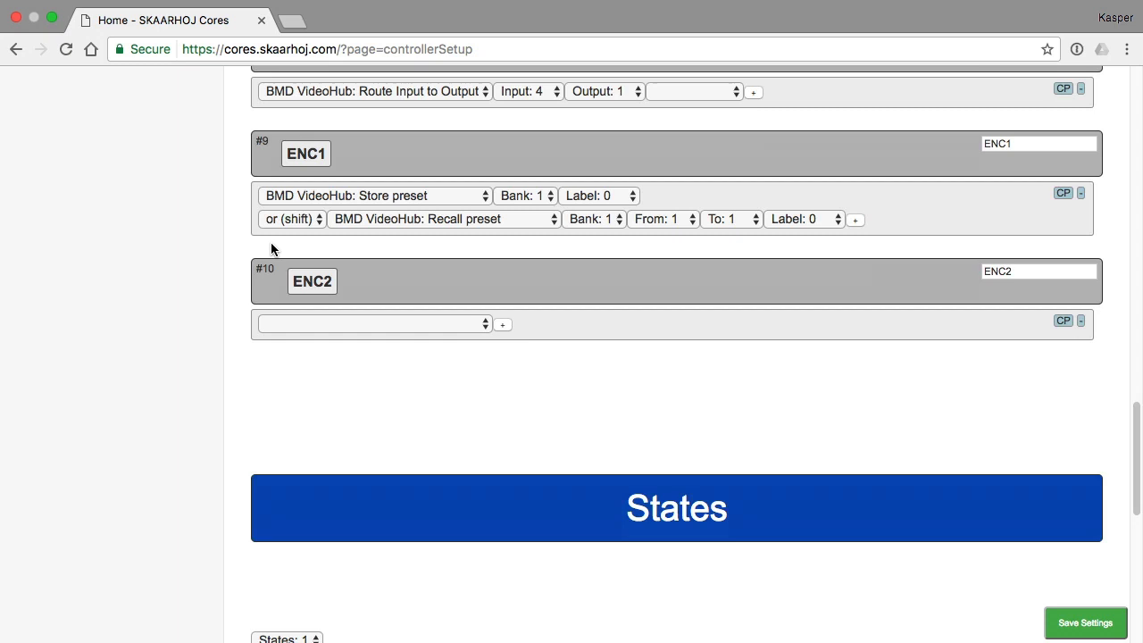
pyautogui.moveTo(424, 200)
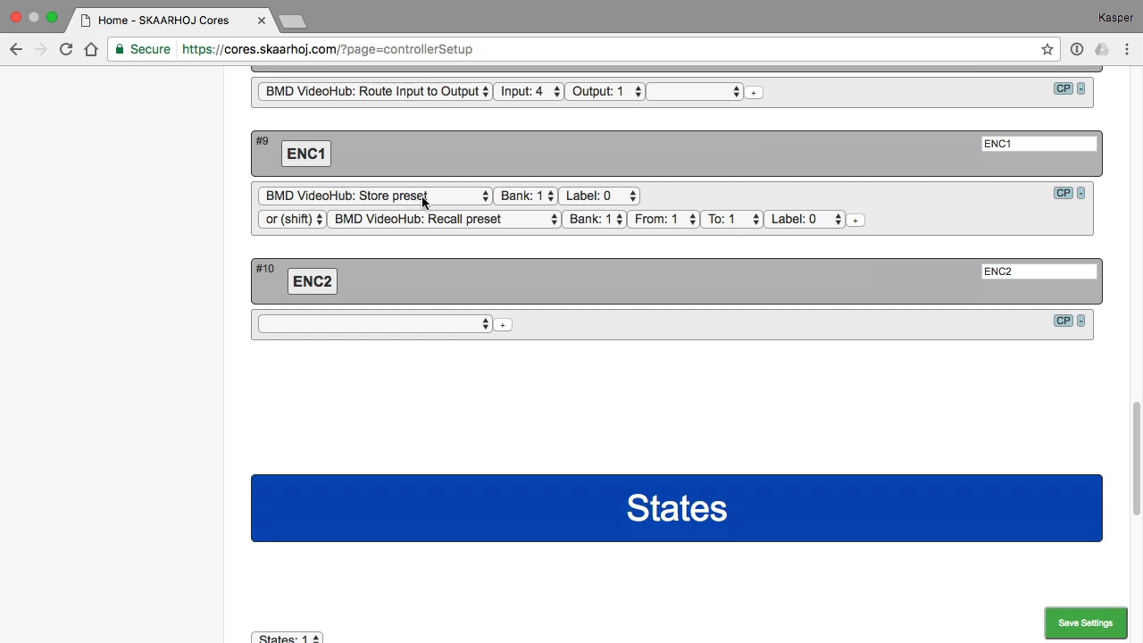
pyautogui.moveTo(392, 202)
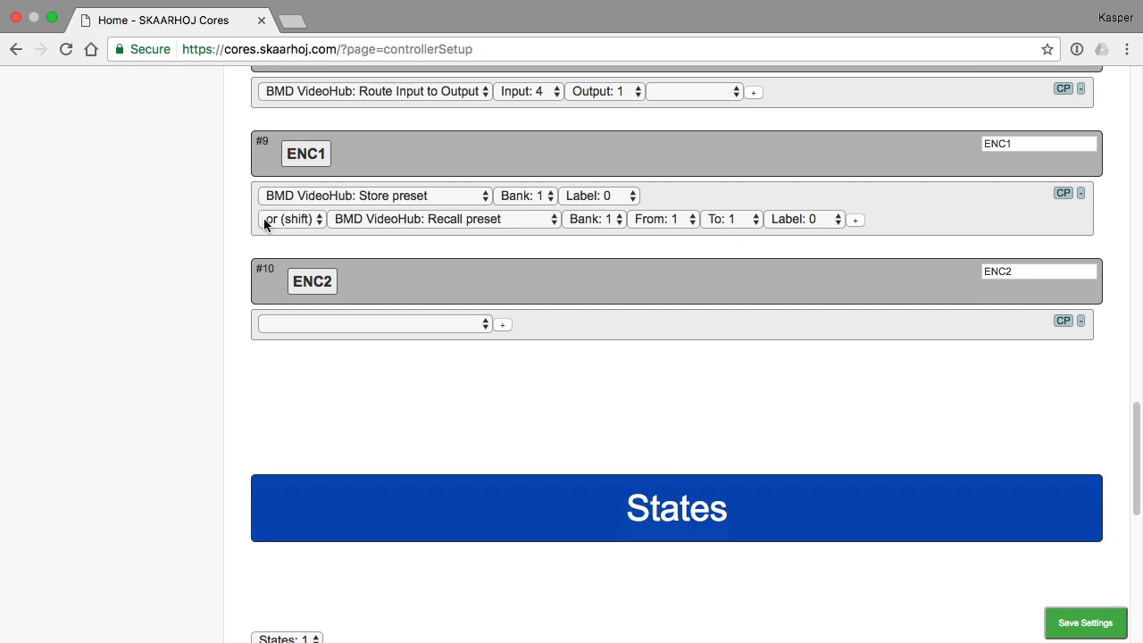
pyautogui.moveTo(262, 249)
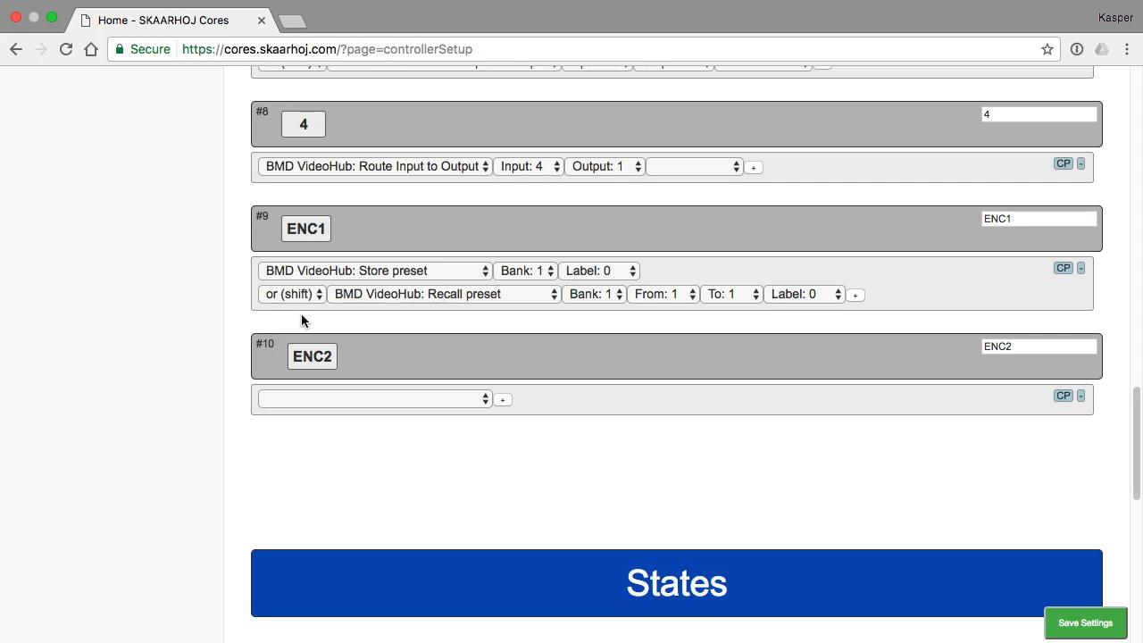
pyautogui.moveTo(278, 320)
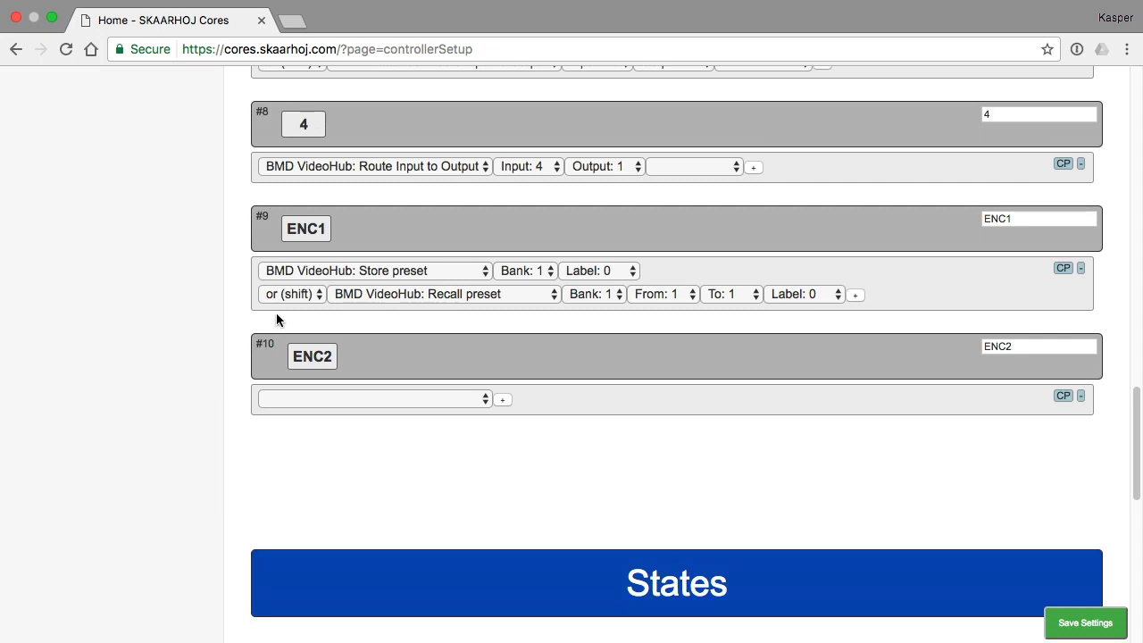
pyautogui.moveTo(247, 270)
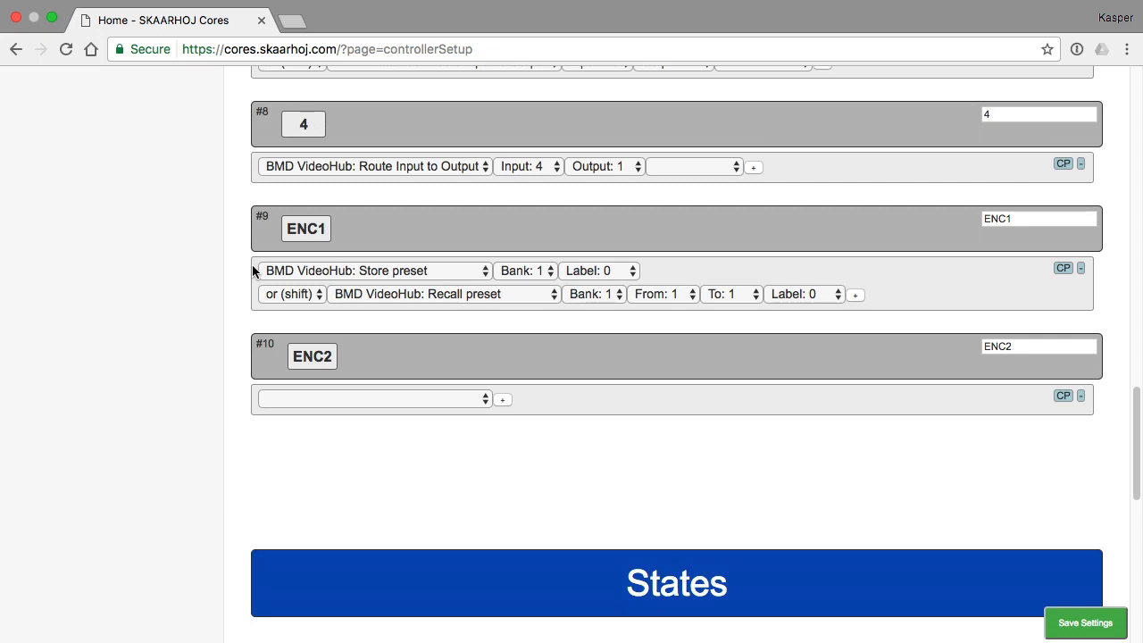
pyautogui.moveTo(317, 236)
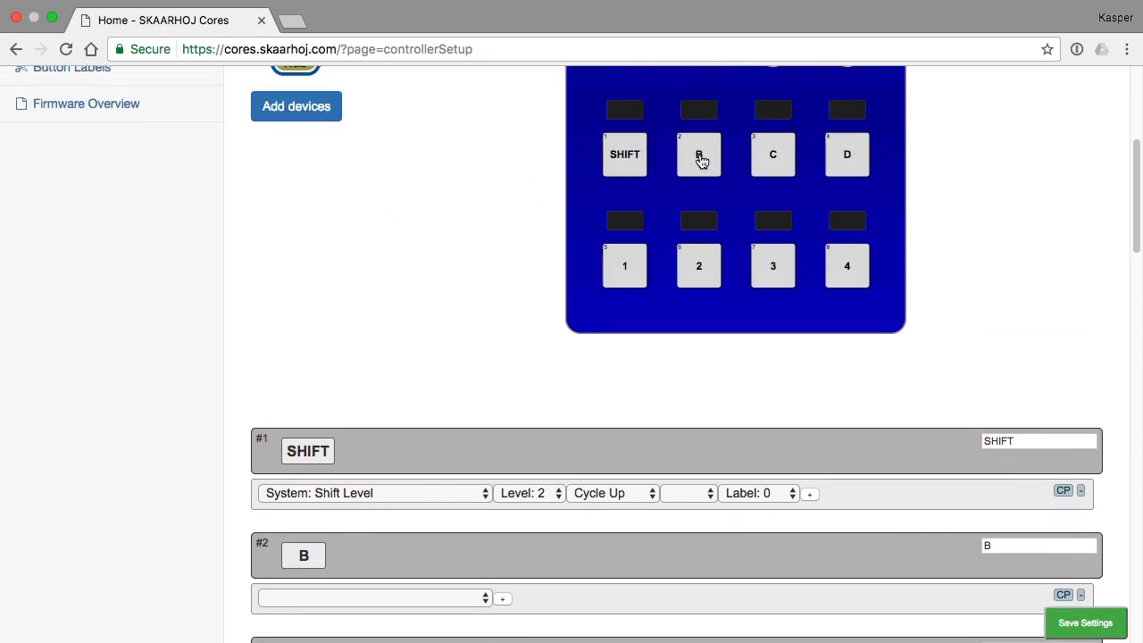
pyautogui.scroll(-3)
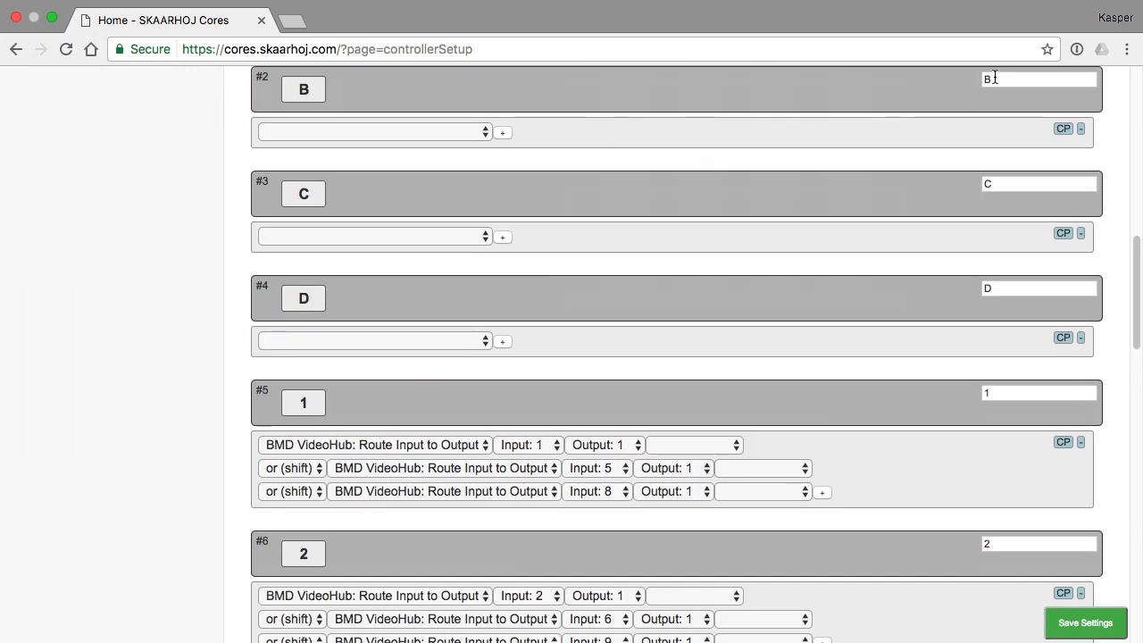
pyautogui.click(1038, 78)
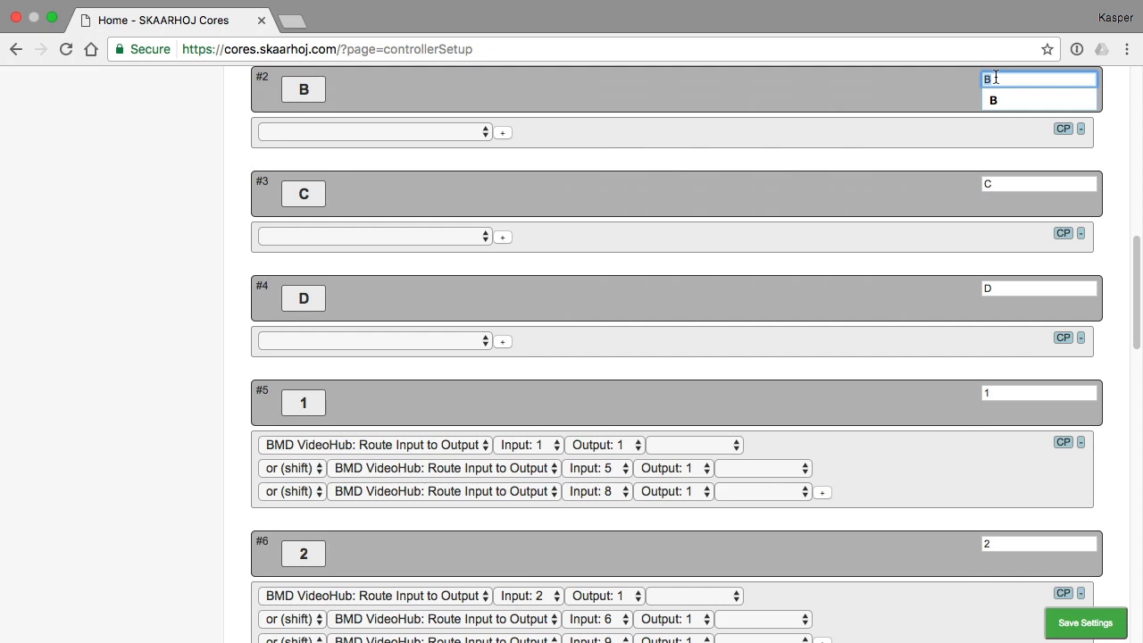
pyautogui.write('Save|Pres')
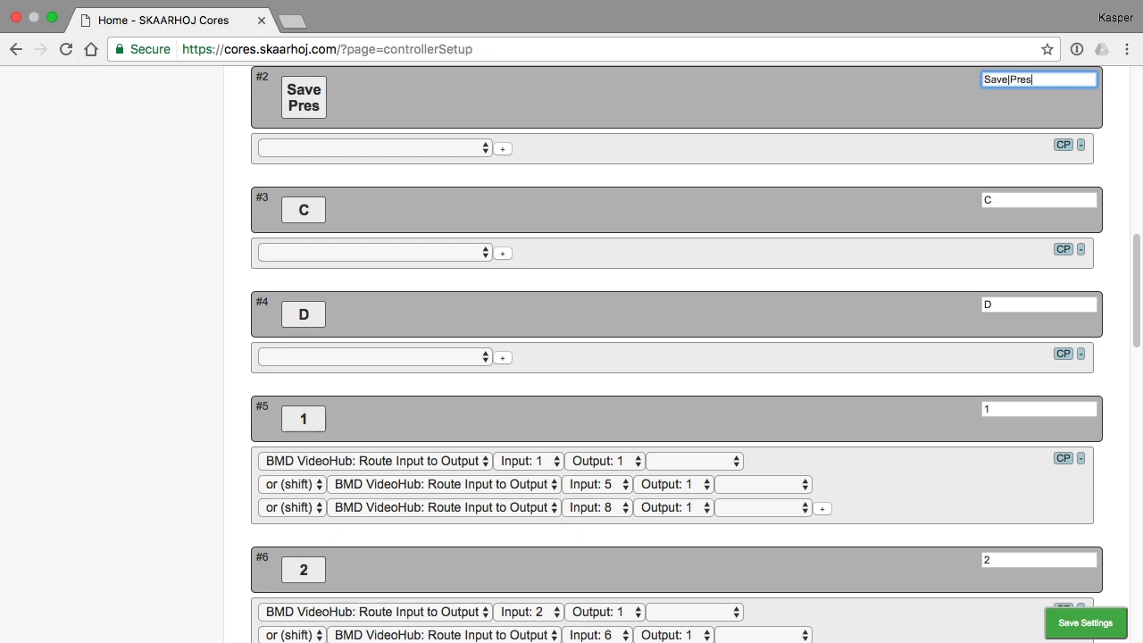
pyautogui.press('Backspace')
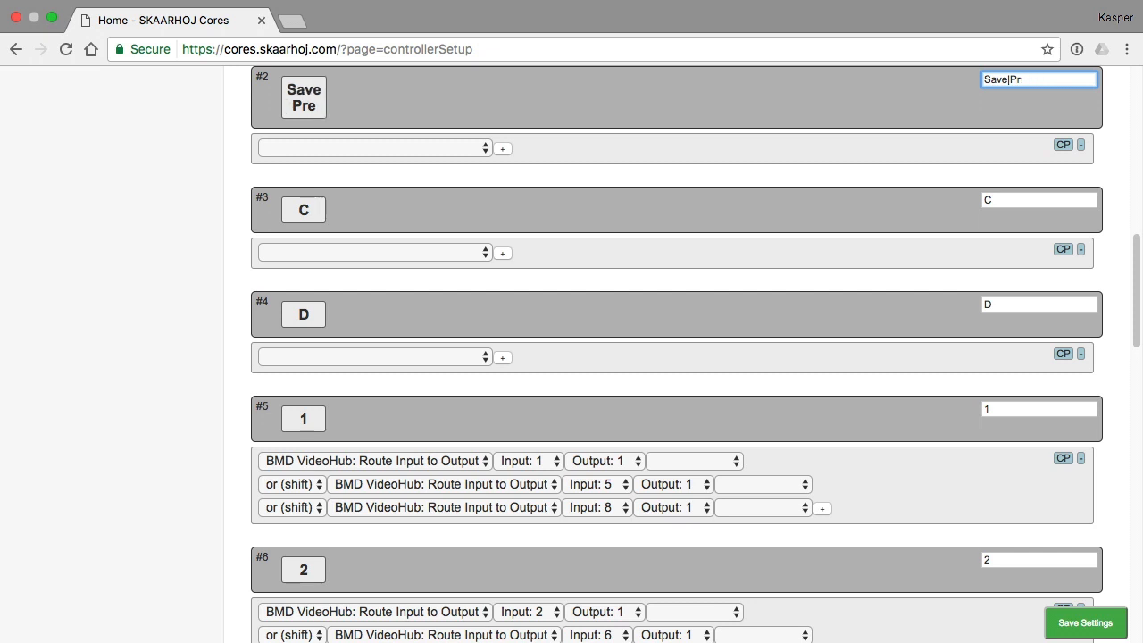
pyautogui.write('Salvo')
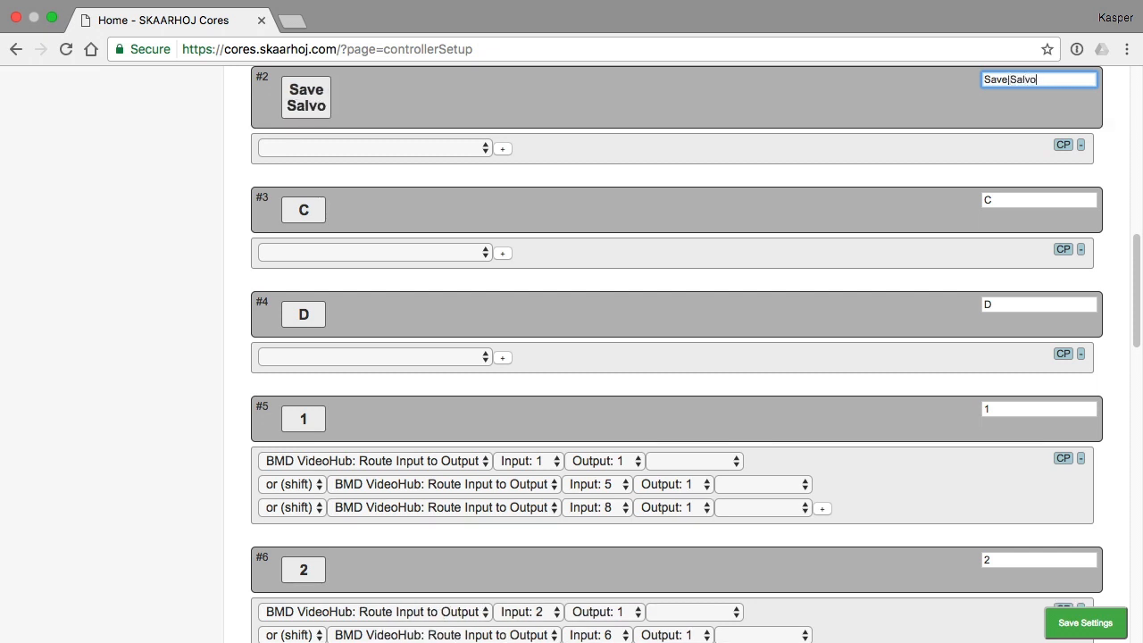
pyautogui.moveTo(511, 146)
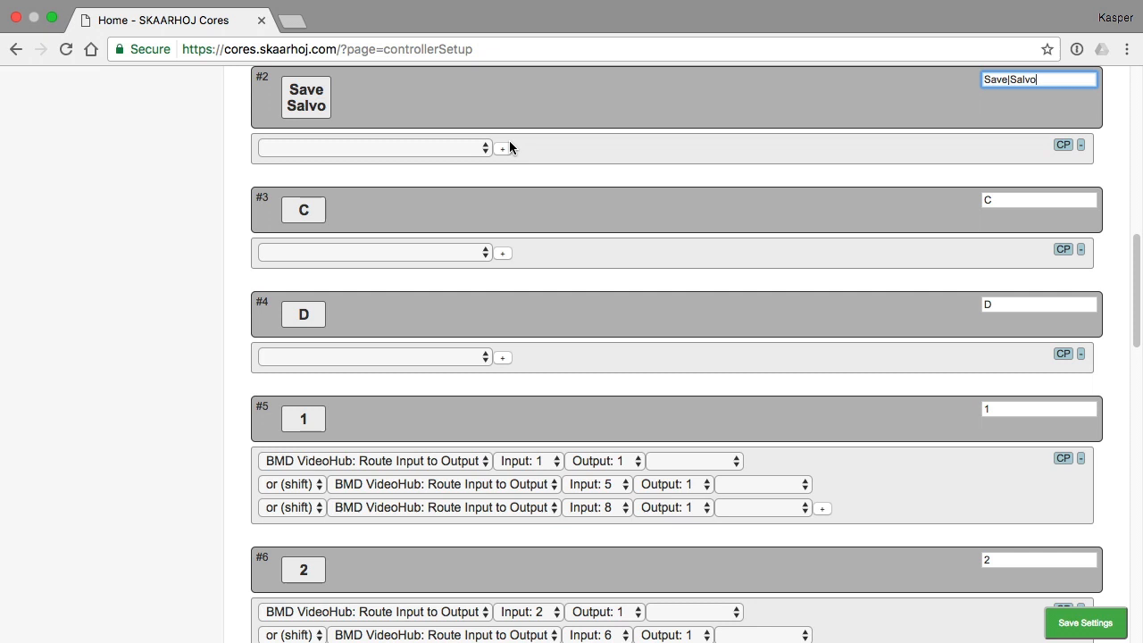
# Step: Give Save|Salvo a System: Shift Level action toggling level 1 on Reg A
pyautogui.click(373, 148)
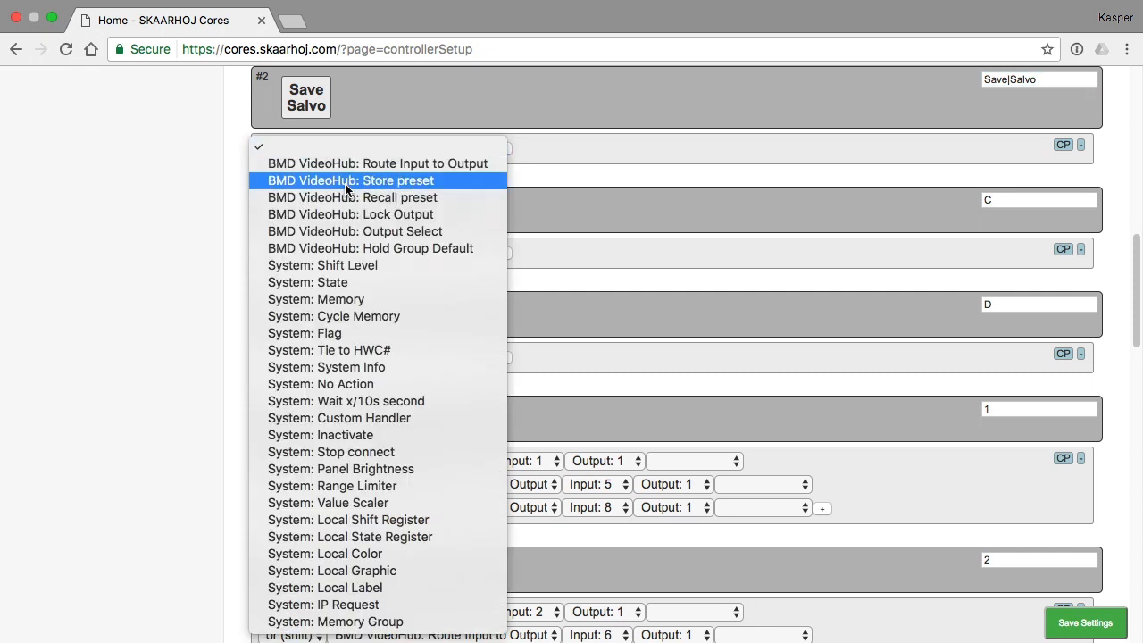
pyautogui.moveTo(351, 272)
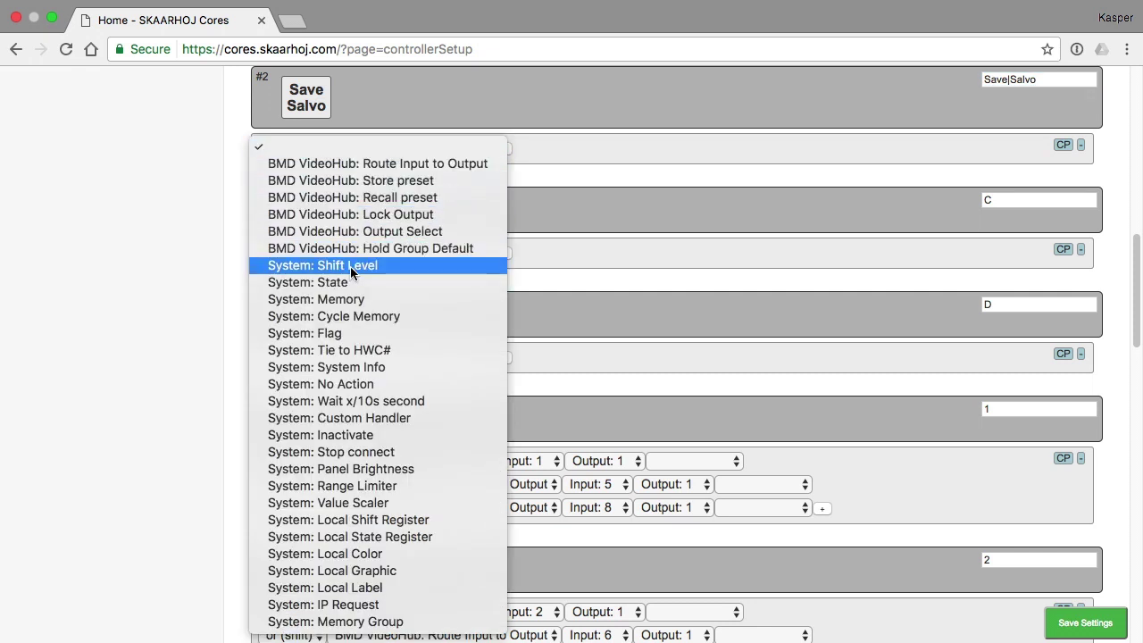
pyautogui.click(325, 265)
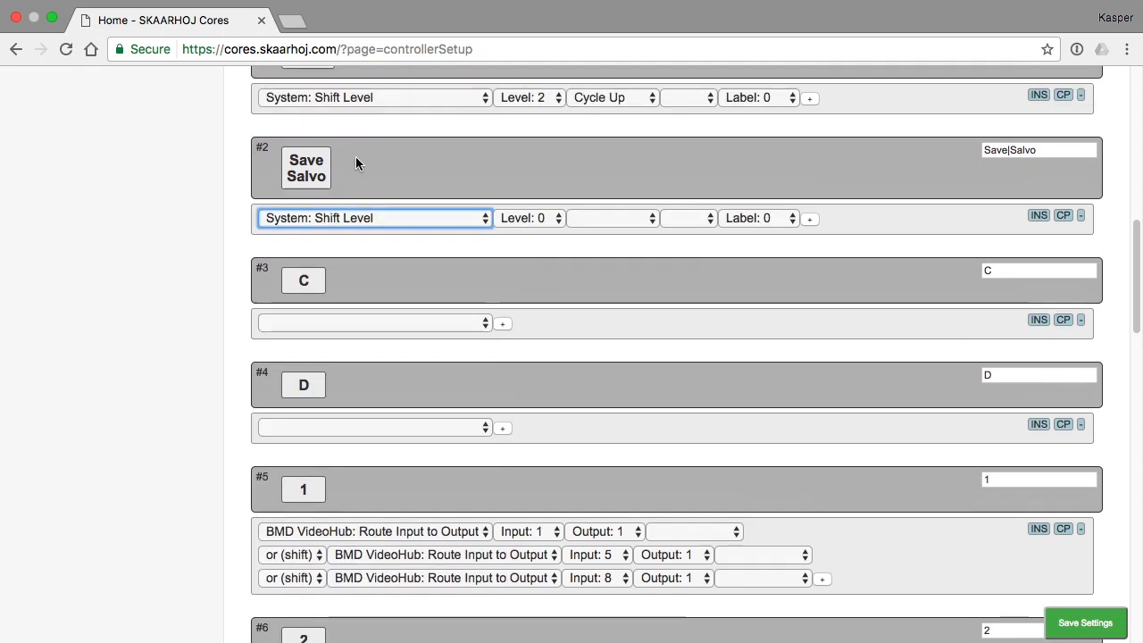
pyautogui.moveTo(345, 221)
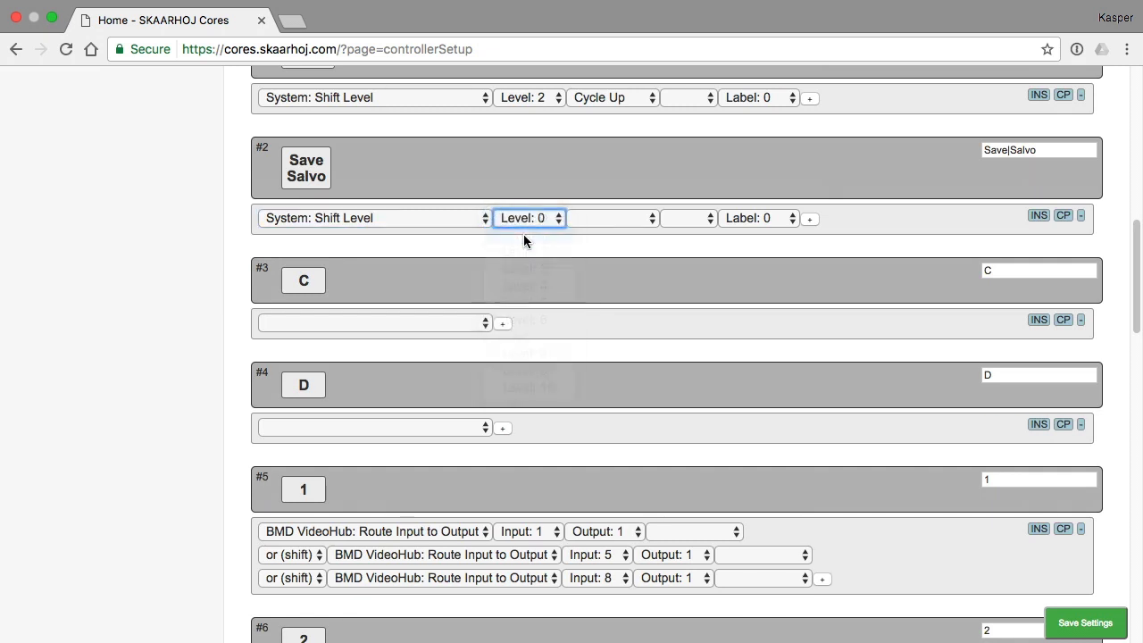
pyautogui.click(687, 218)
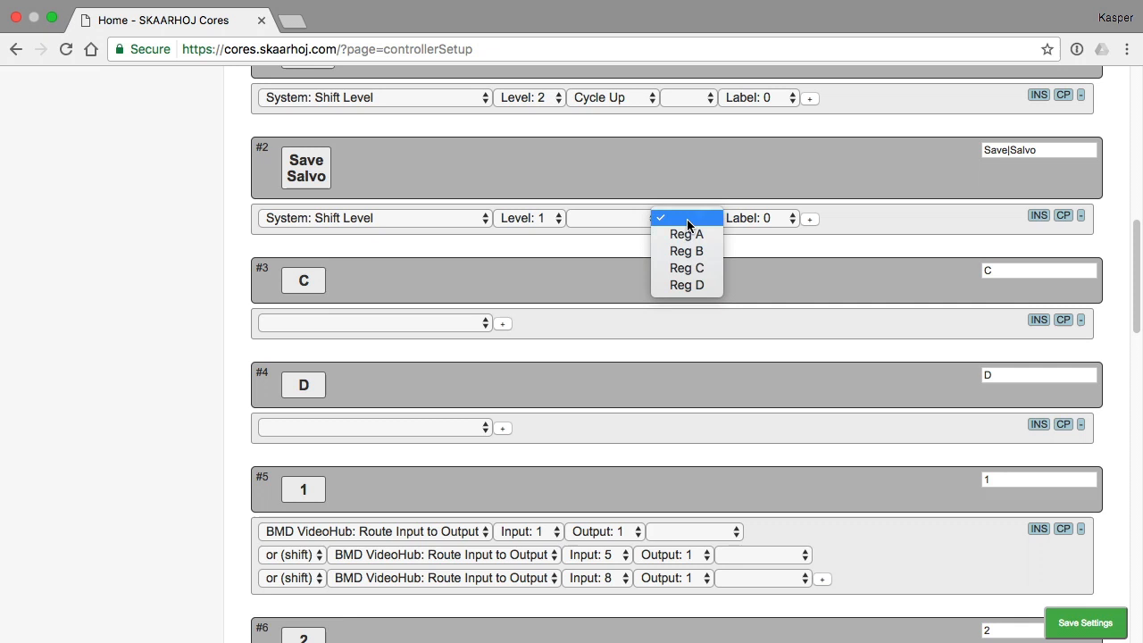
pyautogui.moveTo(687, 234)
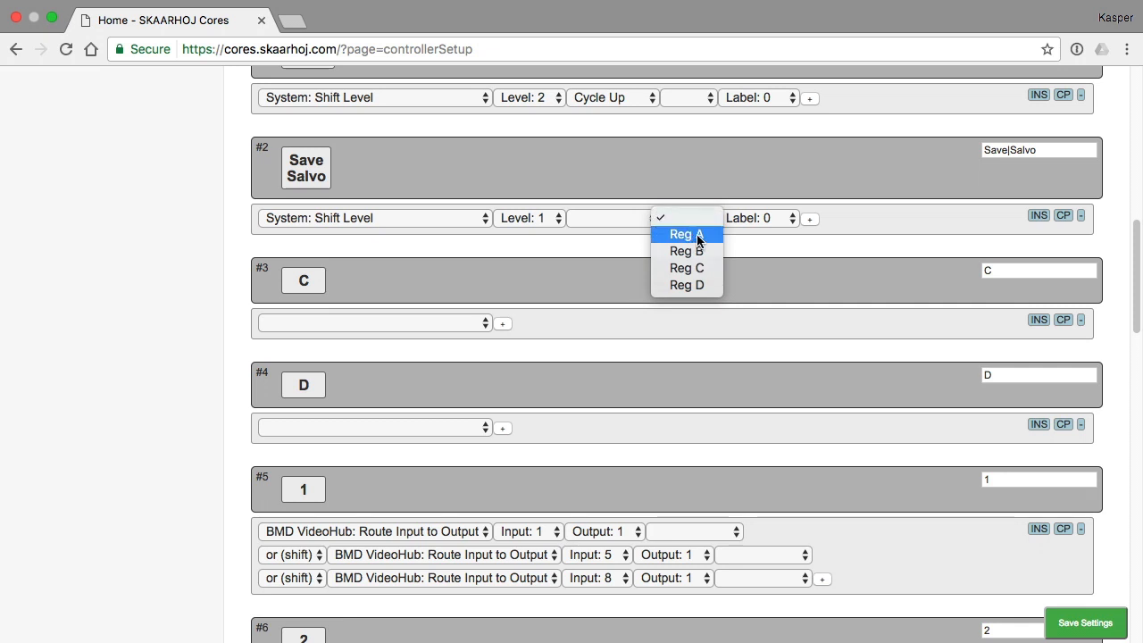
pyautogui.click(684, 234)
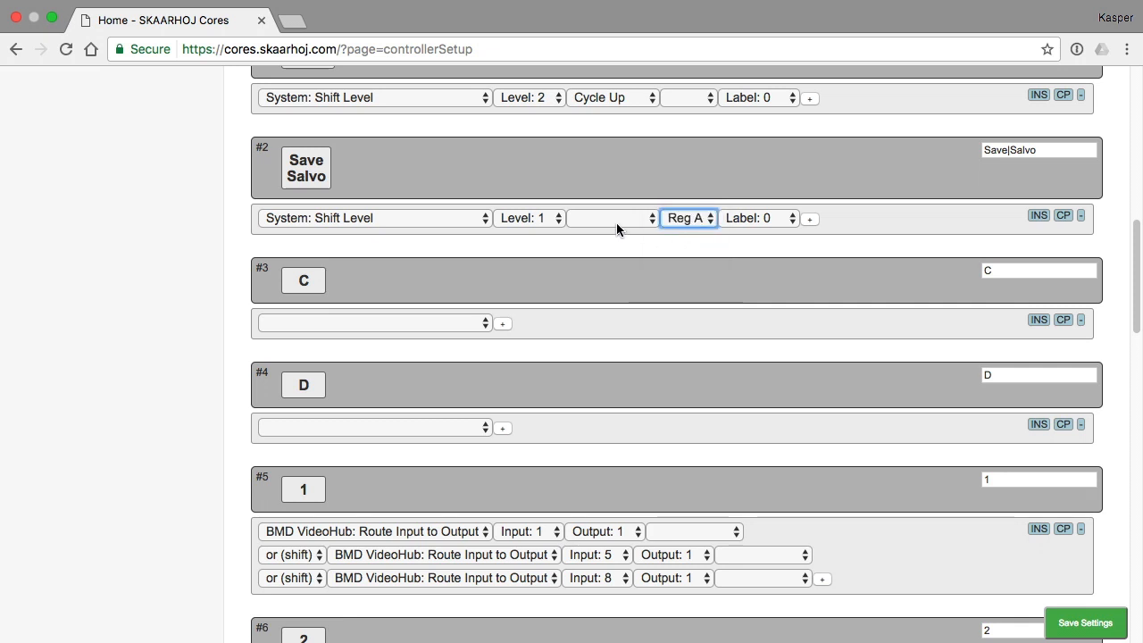
pyautogui.moveTo(697, 204)
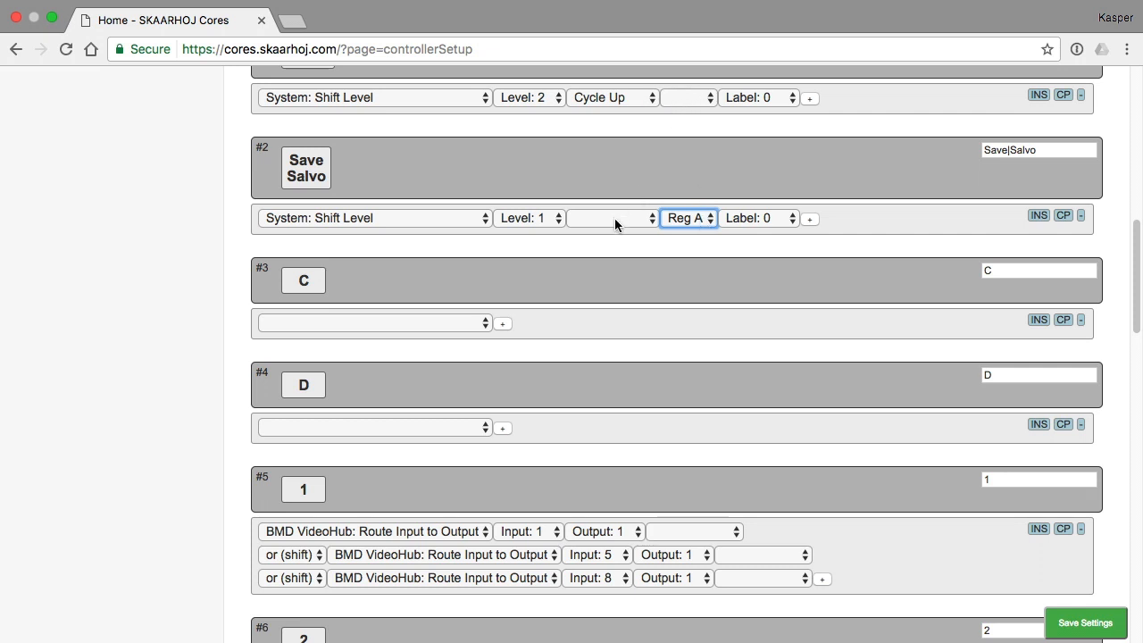
pyautogui.click(611, 218)
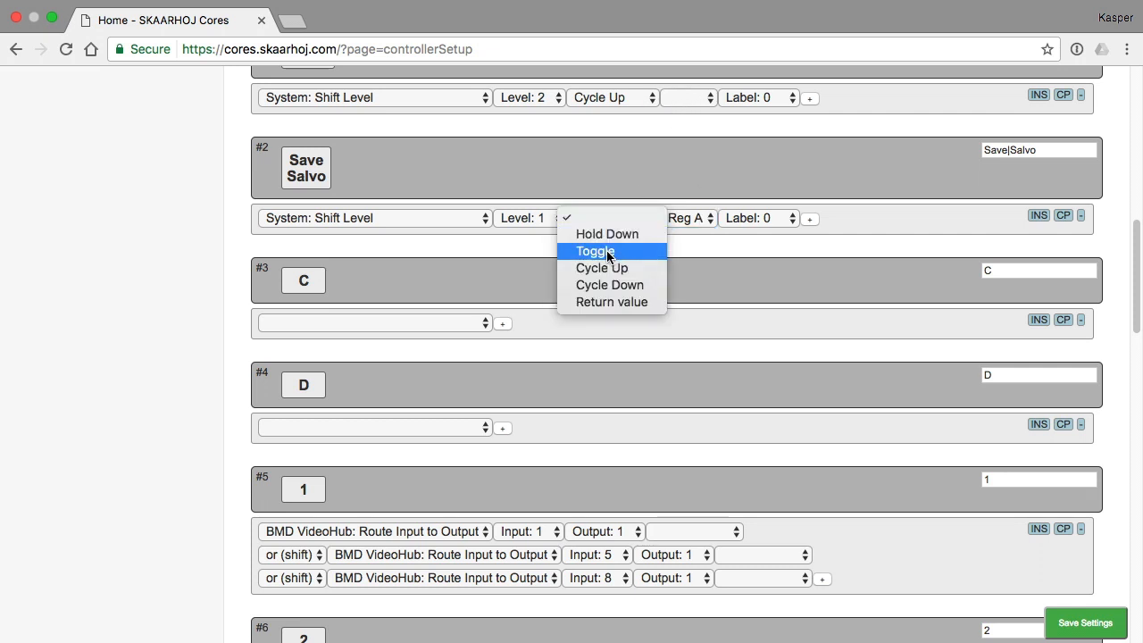
pyautogui.click(594, 250)
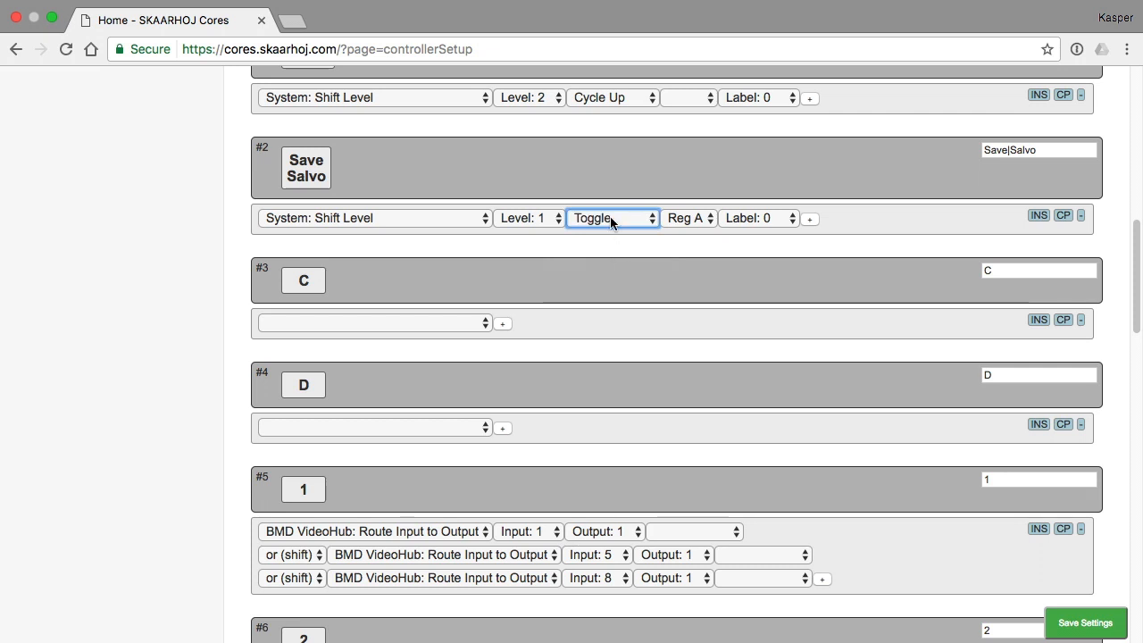
pyautogui.moveTo(553, 223)
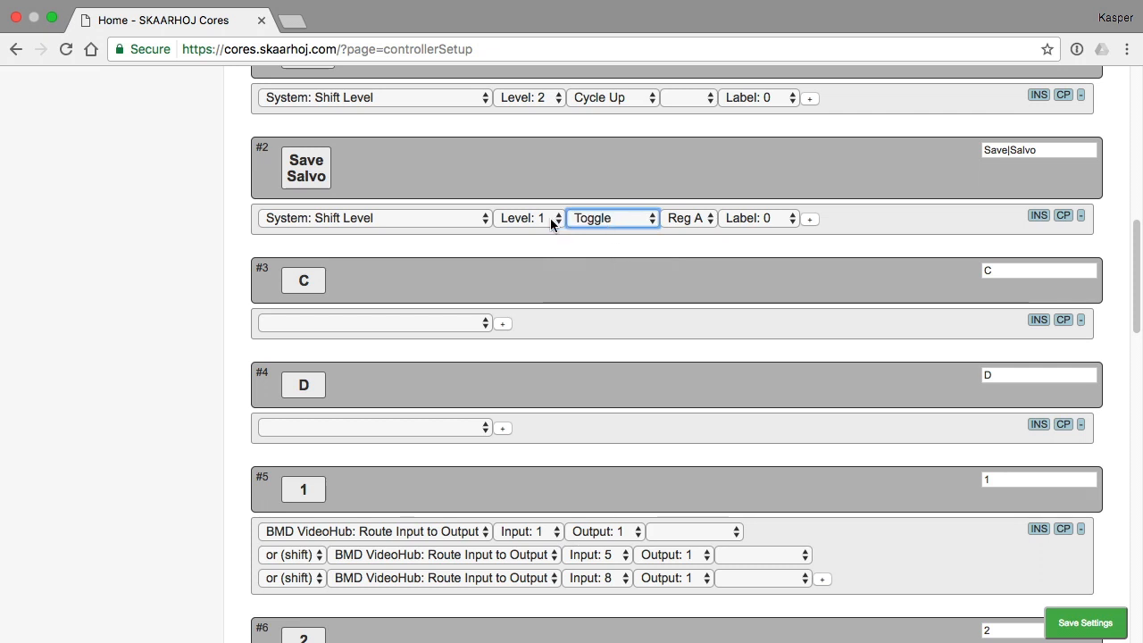
pyautogui.moveTo(530, 227)
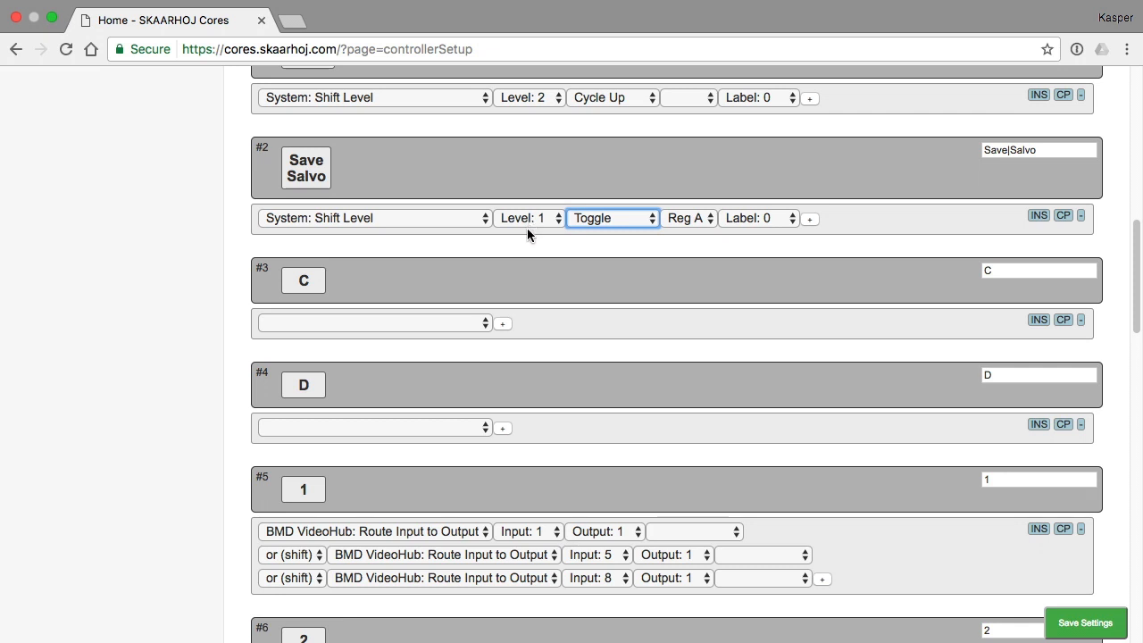
pyautogui.moveTo(408, 228)
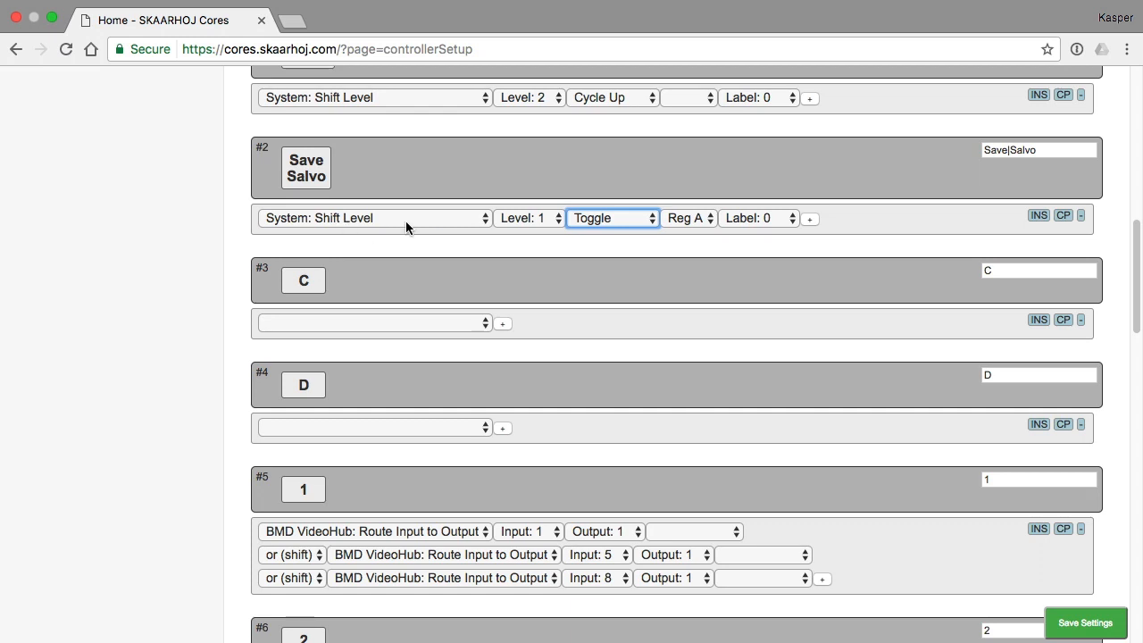
# Step: Delete ENC1's action list holding the store and shifted recall preset actions
pyautogui.scroll(-3)
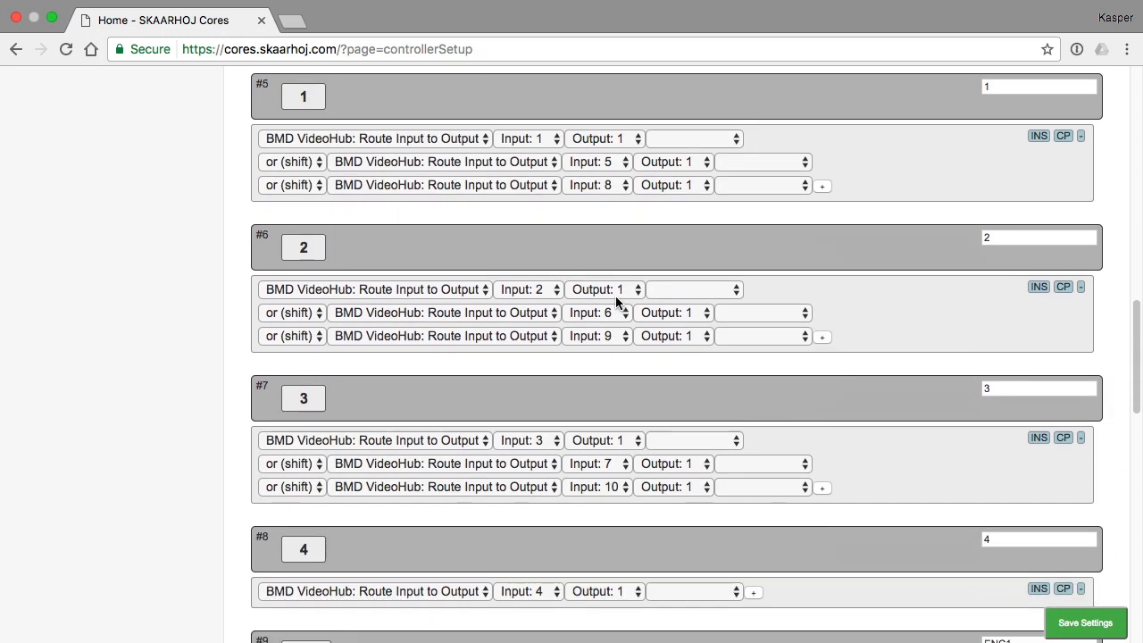
pyautogui.scroll(-3)
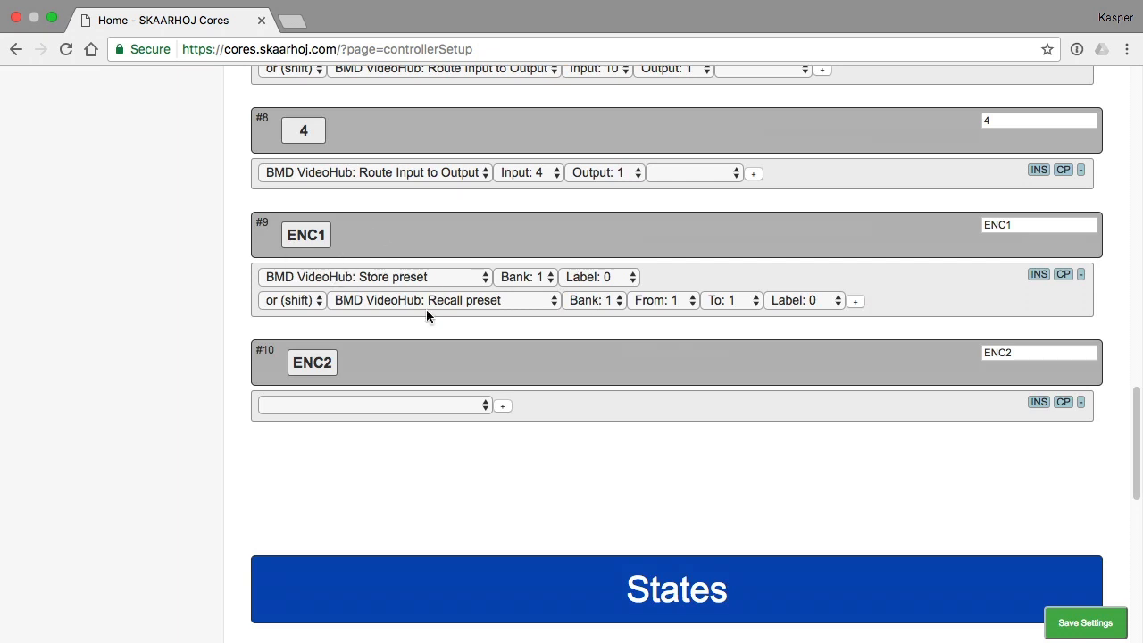
pyautogui.moveTo(732, 295)
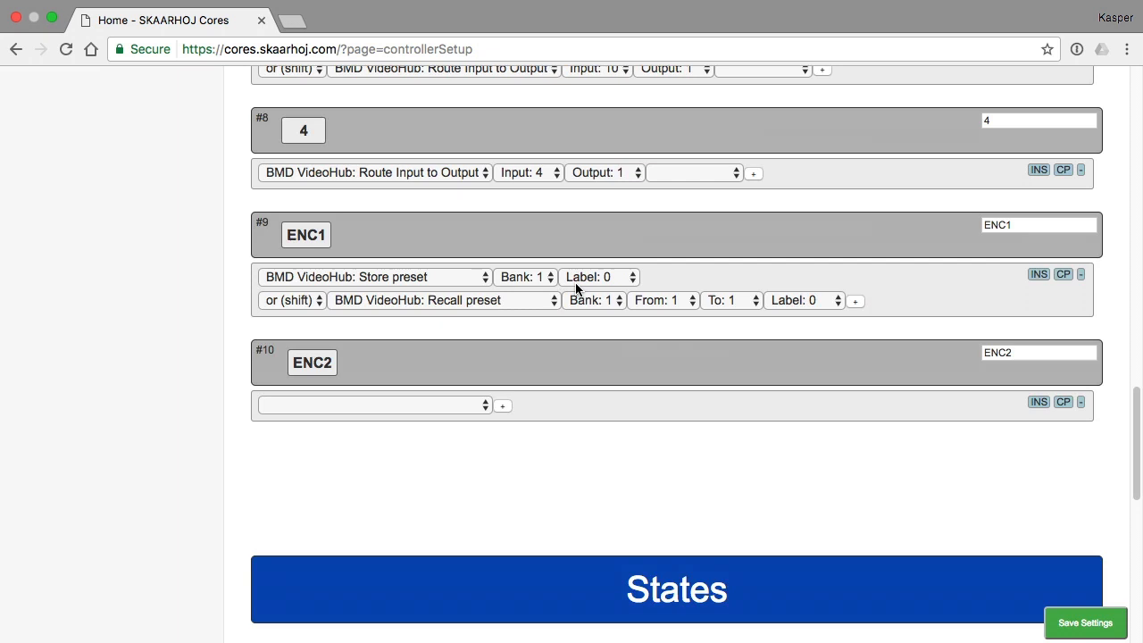
pyautogui.moveTo(259, 272)
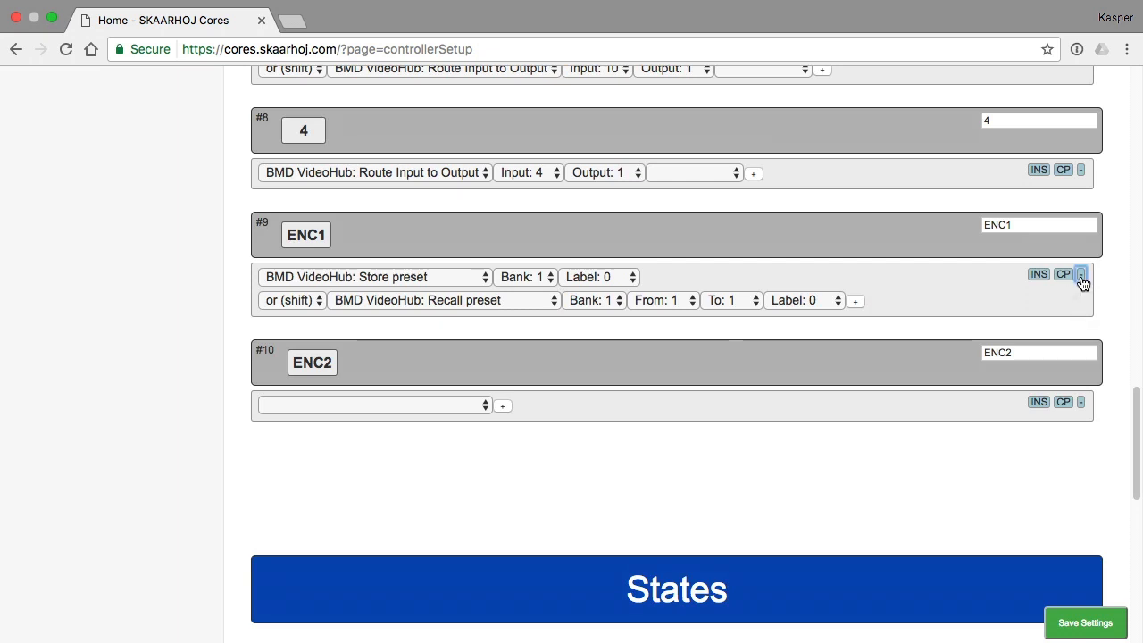
pyautogui.click(1081, 274)
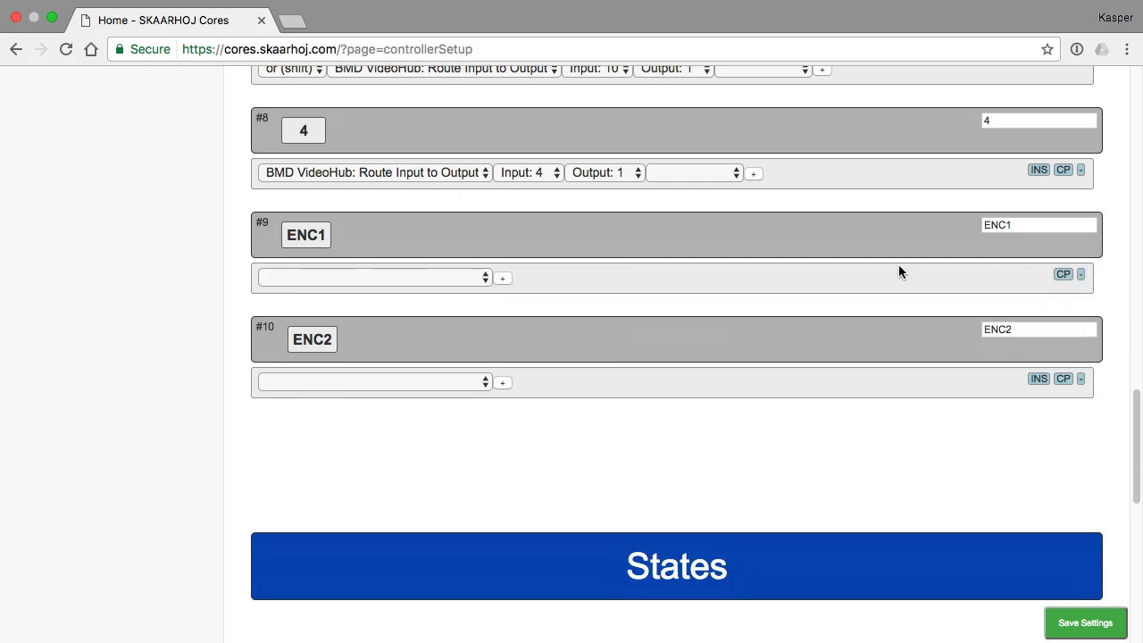
# Step: Set ENC1's action to System: Local Shift Register, keeping register Reg A
pyautogui.click(373, 277)
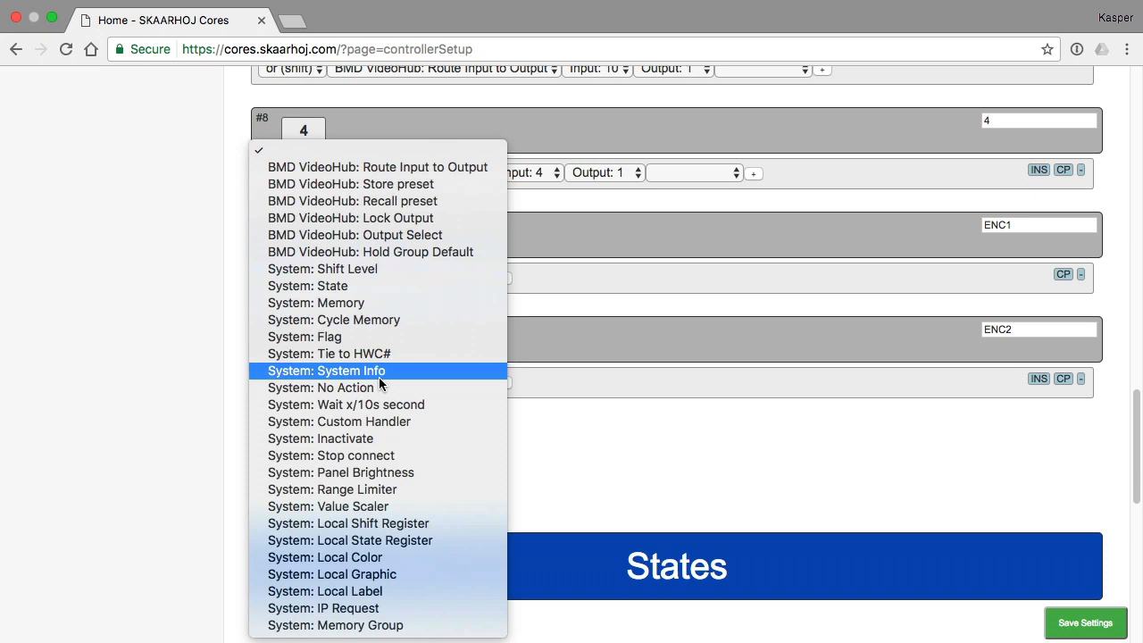
pyautogui.moveTo(382, 404)
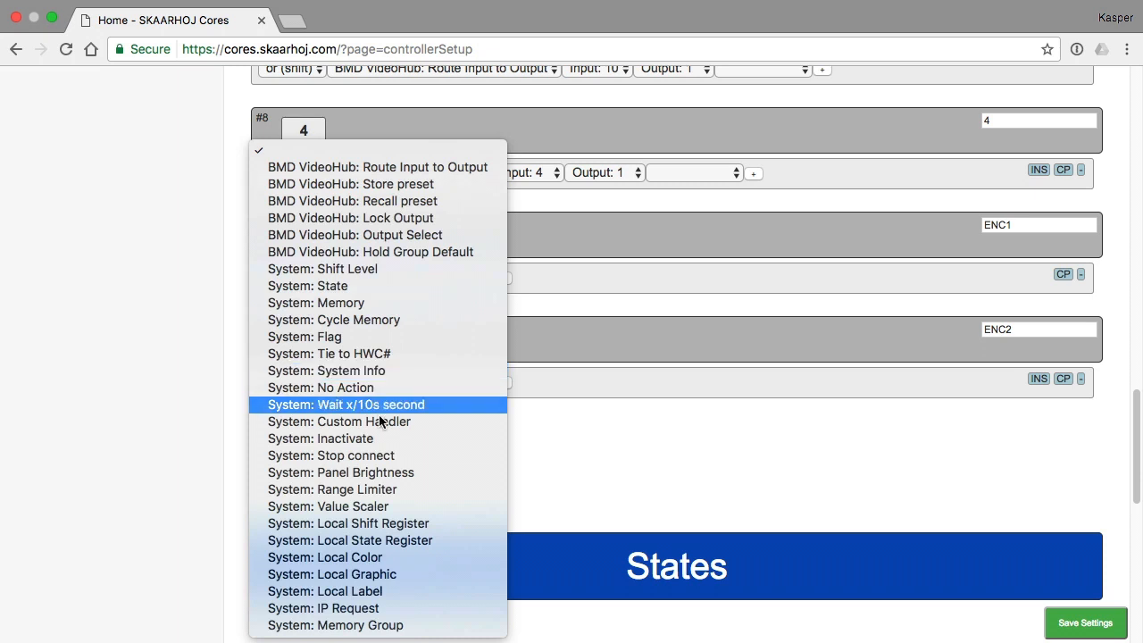
pyautogui.moveTo(384, 523)
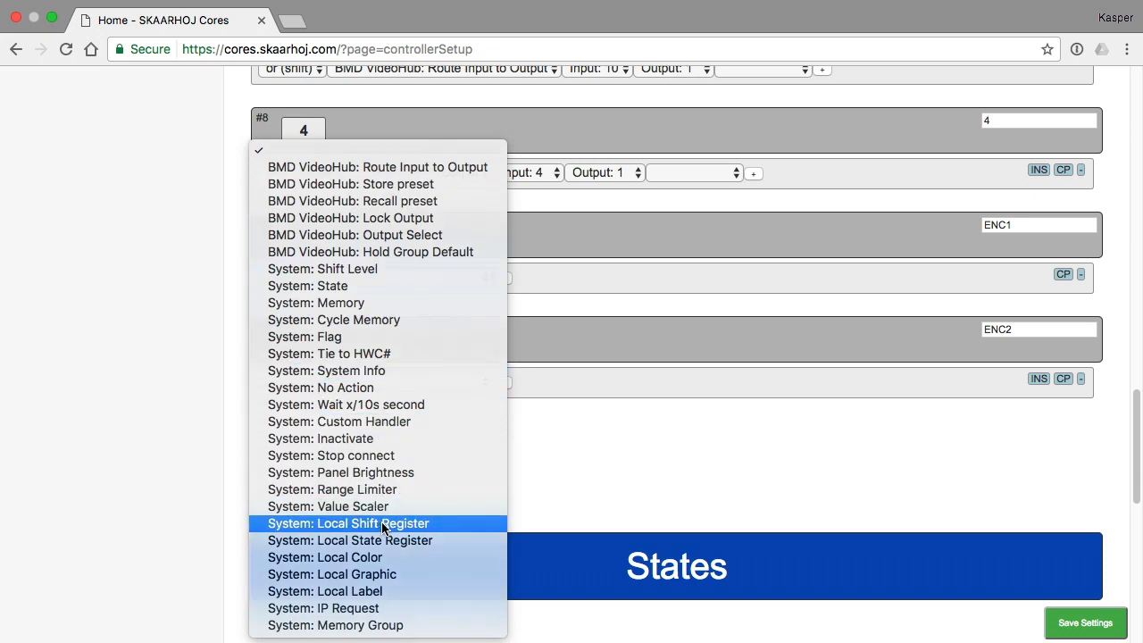
pyautogui.click(351, 523)
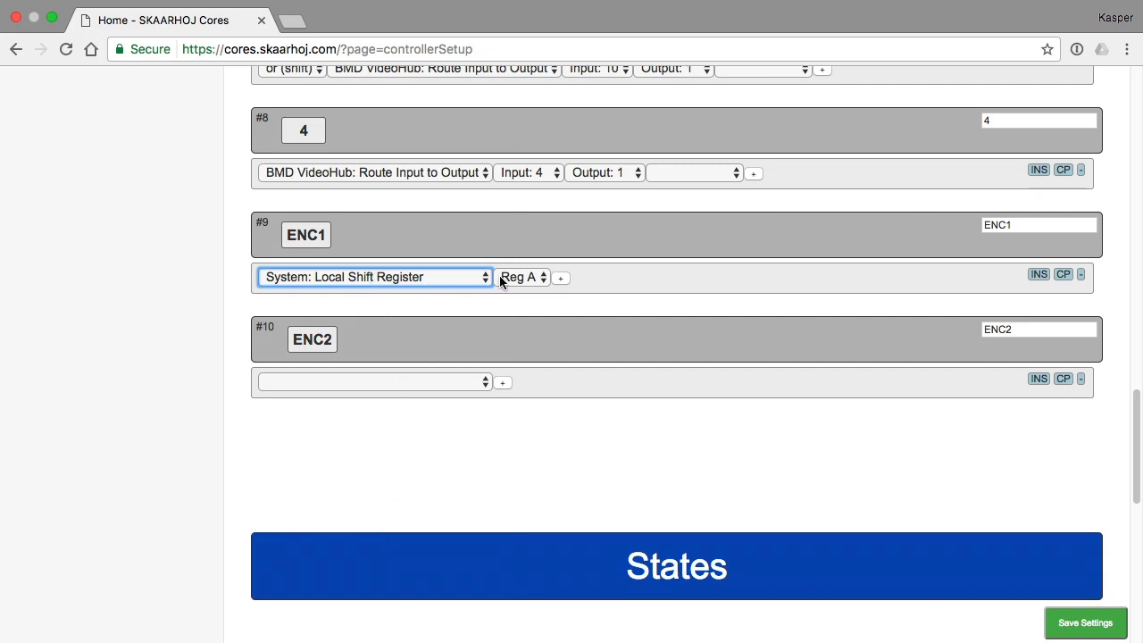
pyautogui.moveTo(538, 283)
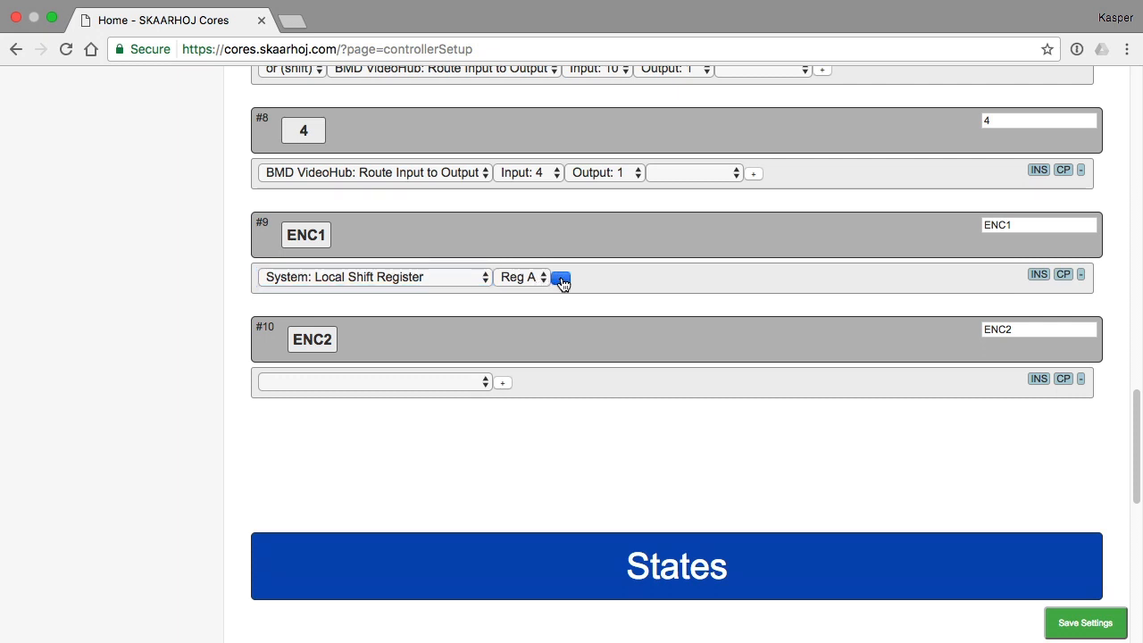
# Step: Add BMD VideoHub Recall preset and shifted Store preset lines to ENC1, then save settings
pyautogui.click(561, 277)
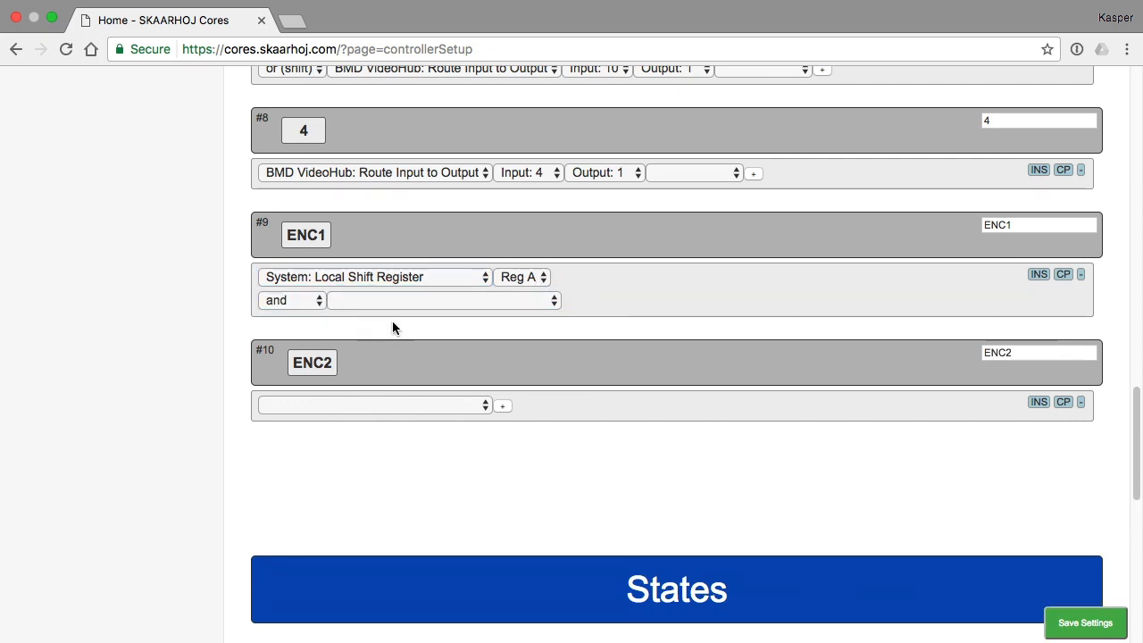
pyautogui.moveTo(413, 305)
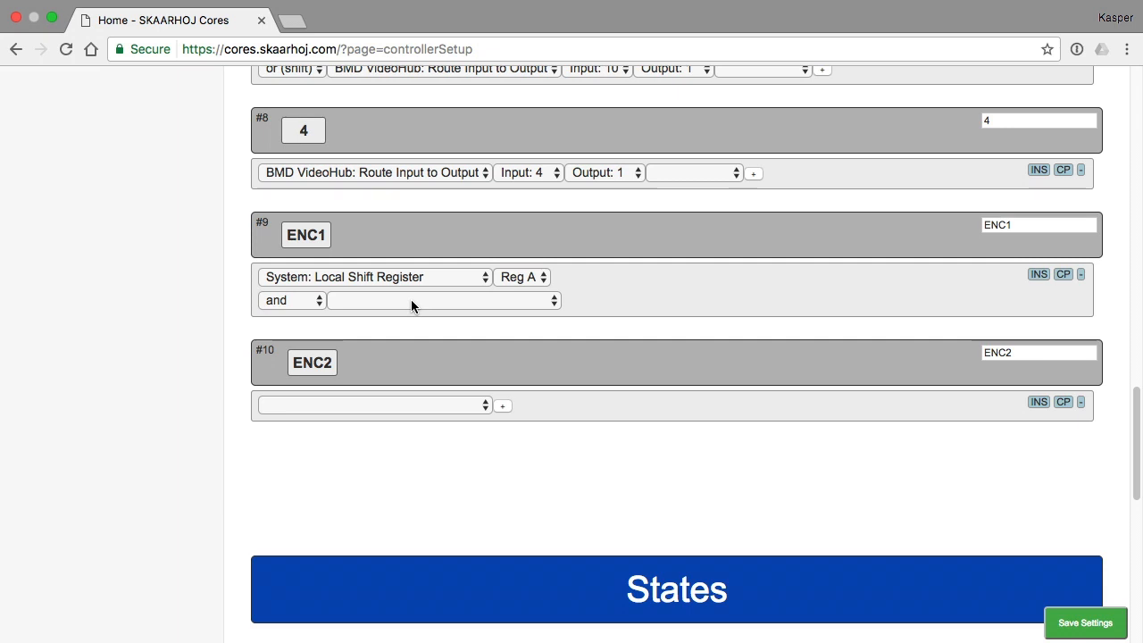
pyautogui.click(442, 300)
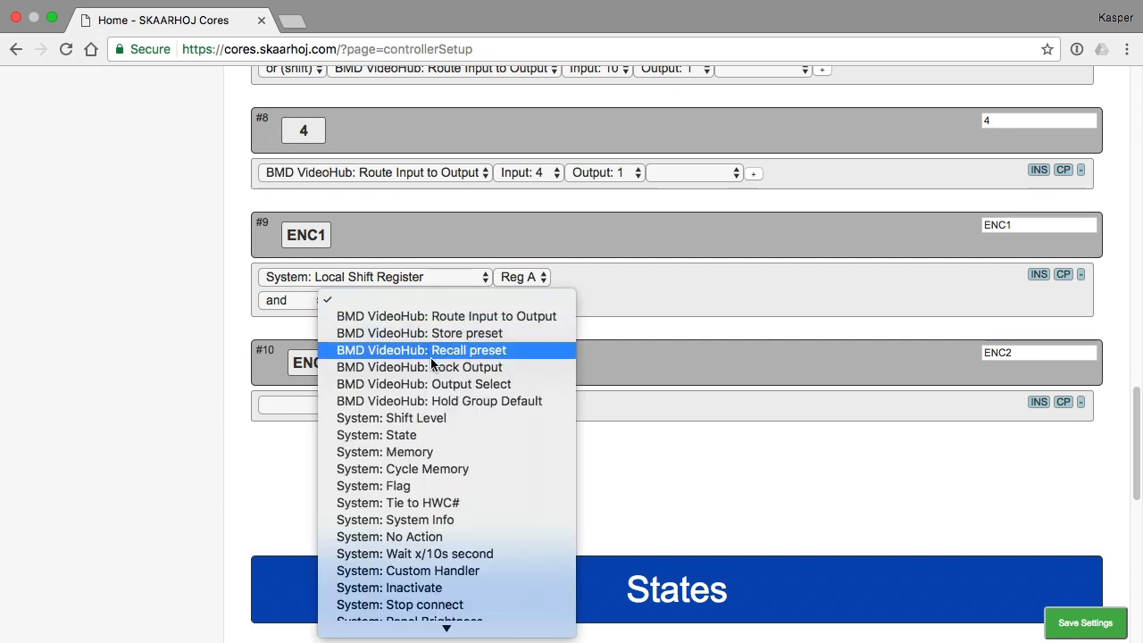
pyautogui.click(424, 350)
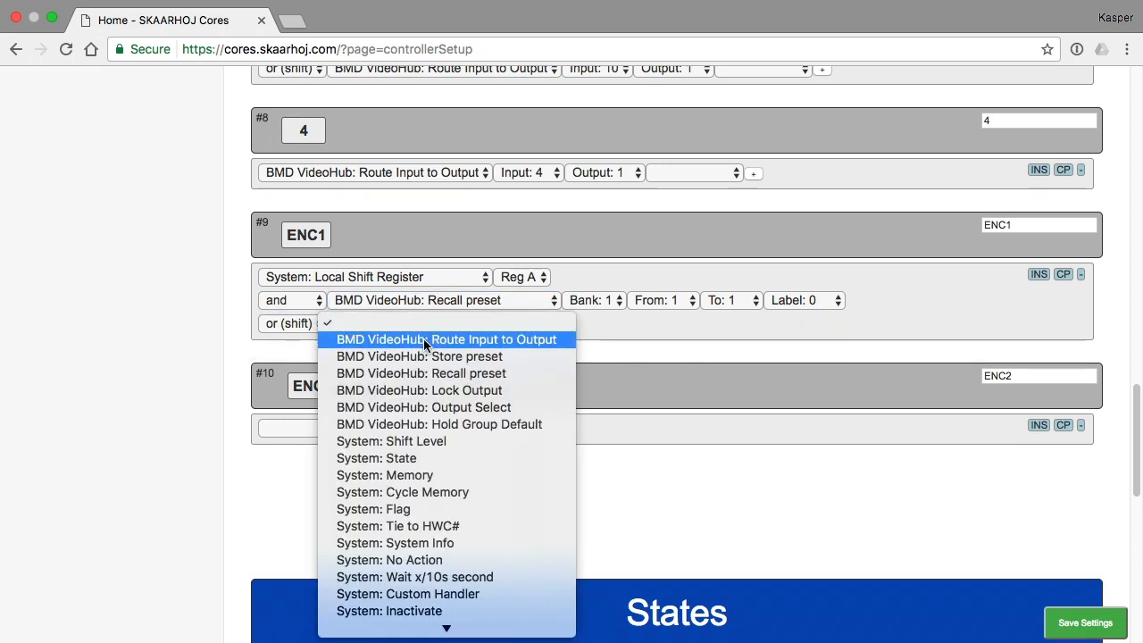
pyautogui.click(421, 356)
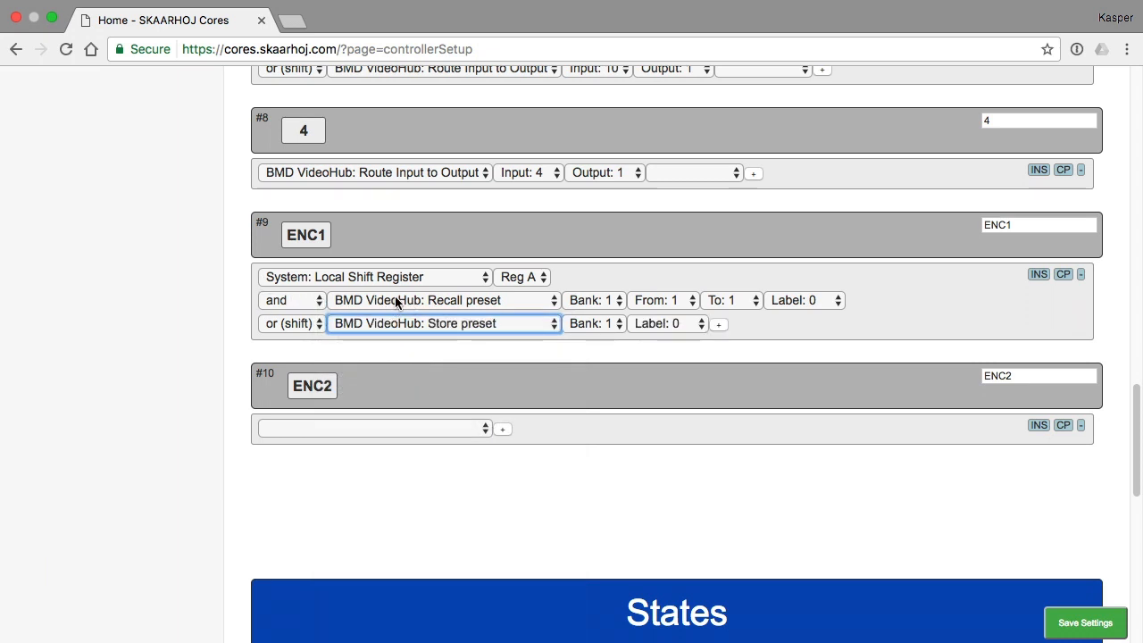
pyautogui.moveTo(458, 306)
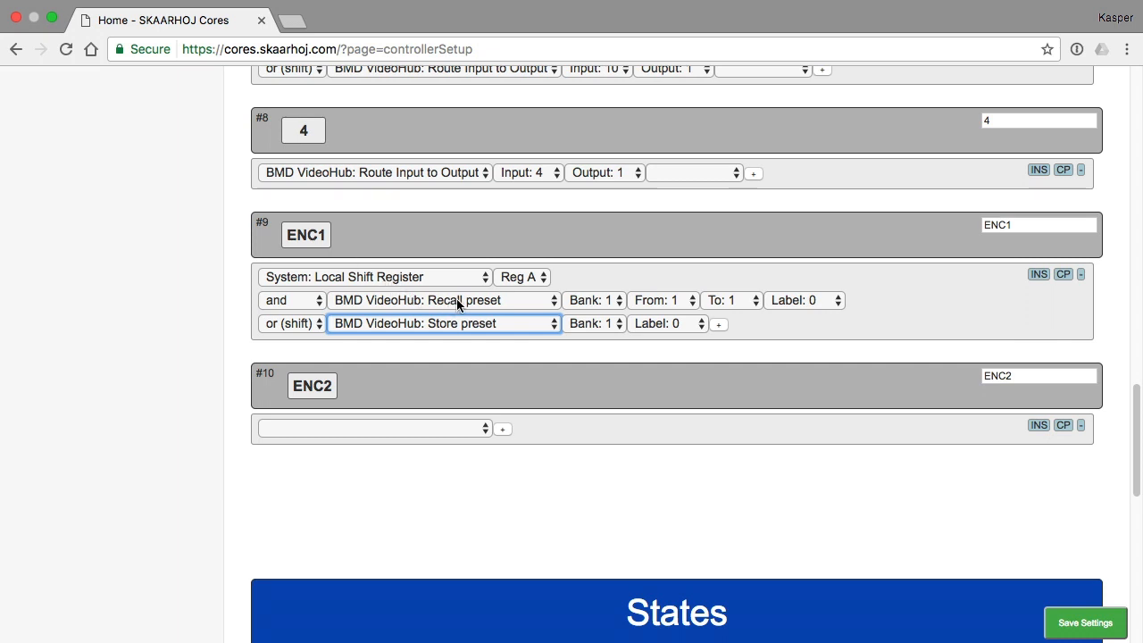
pyautogui.moveTo(323, 335)
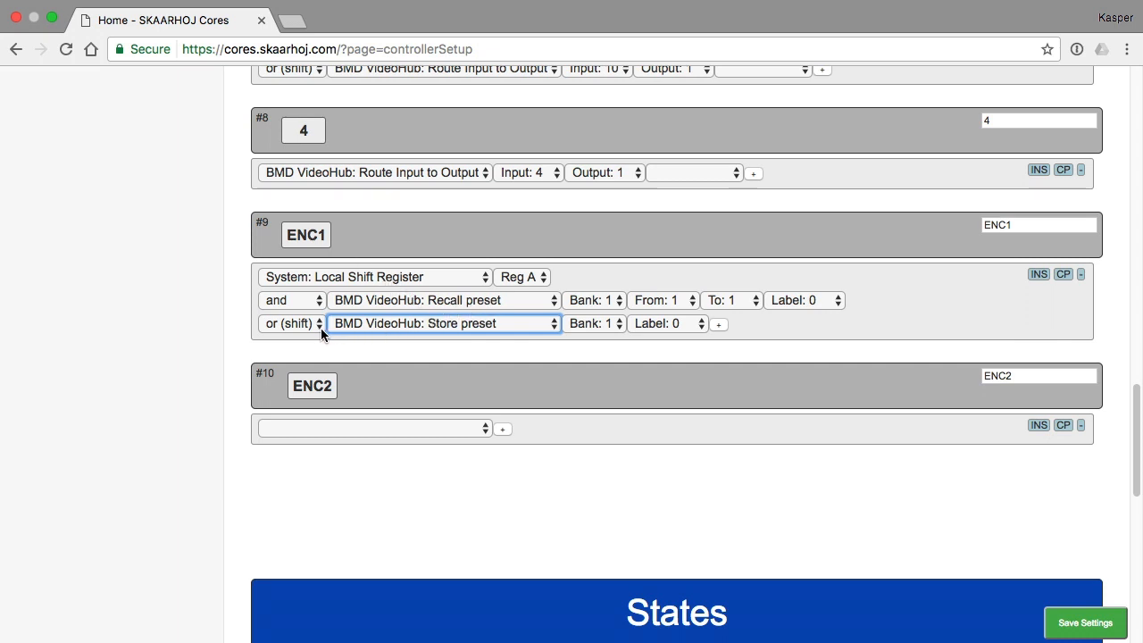
pyautogui.moveTo(419, 330)
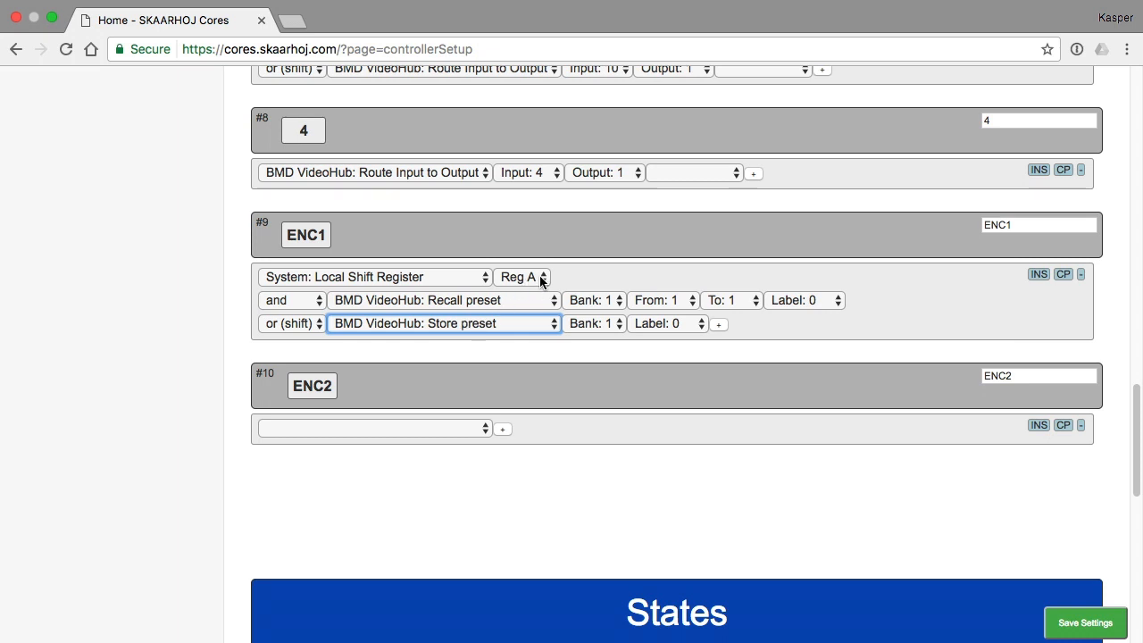
pyautogui.moveTo(530, 283)
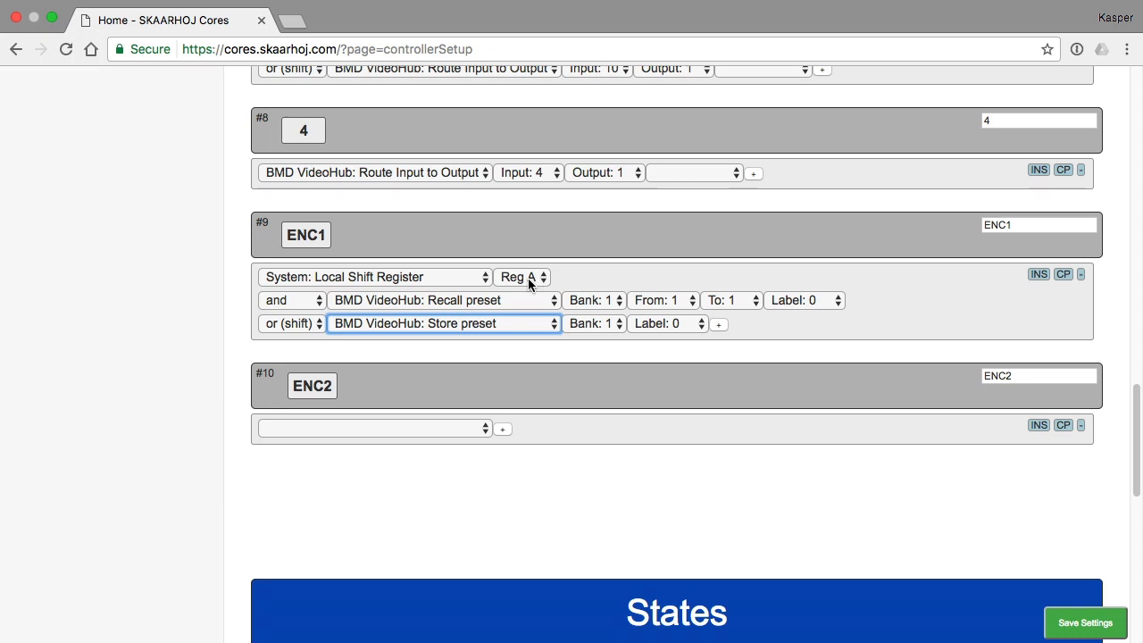
pyautogui.moveTo(487, 300)
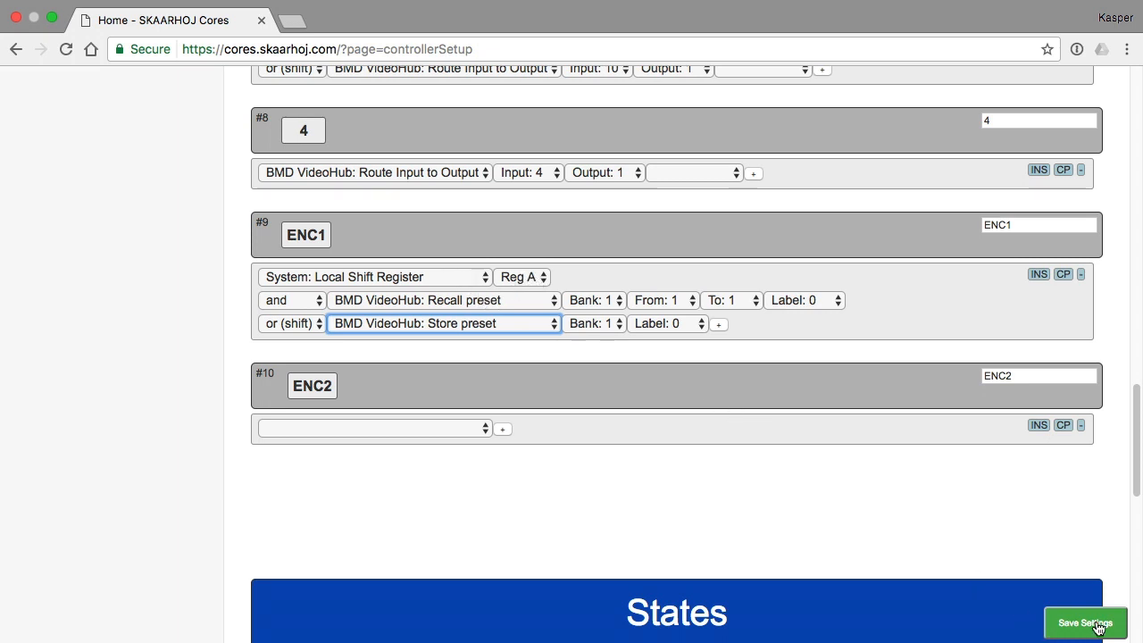
pyautogui.click(1084, 622)
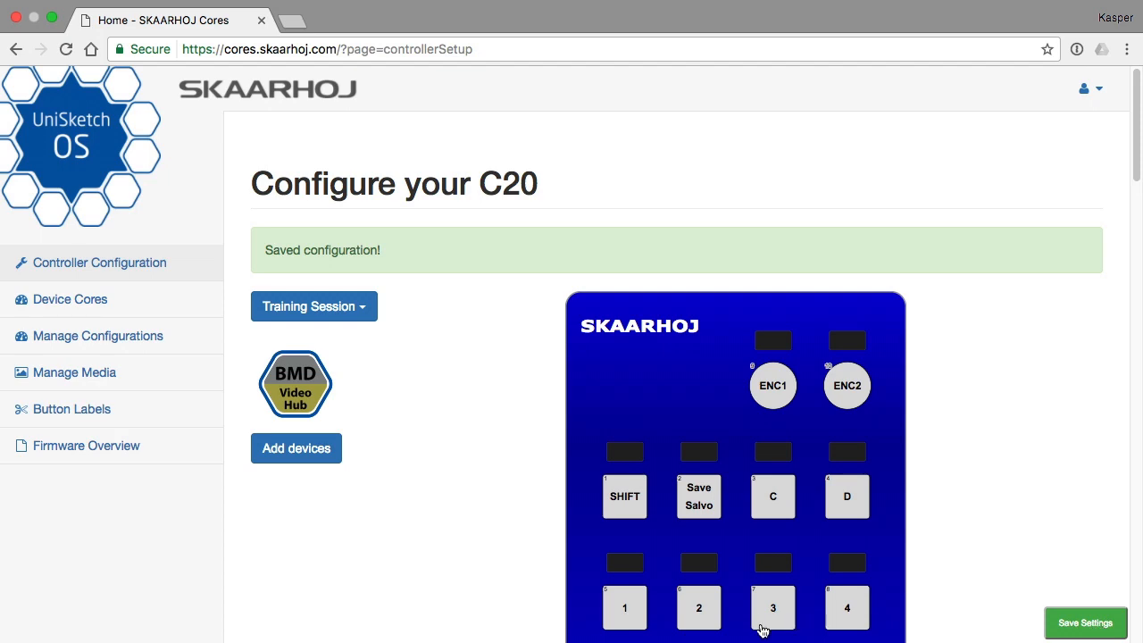